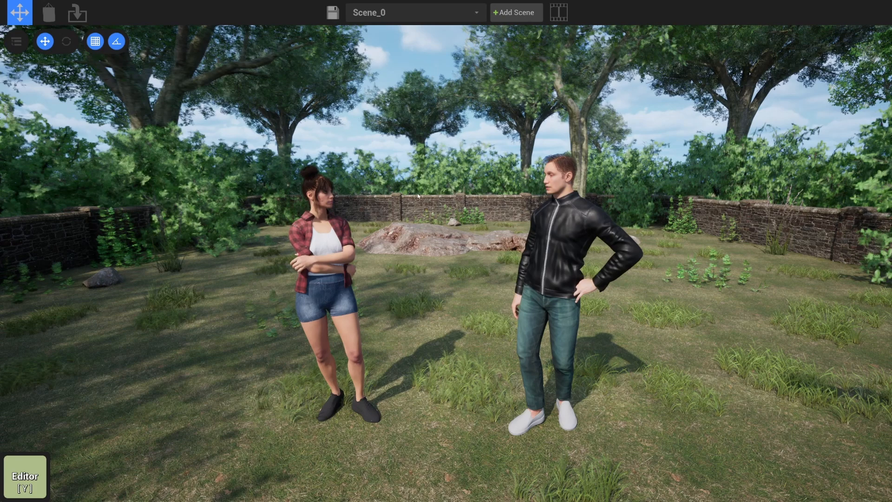
- Exit the garden demo scene with the two characters to reach the start menu
{"action": "left_click", "coordinate": [48, 13]}
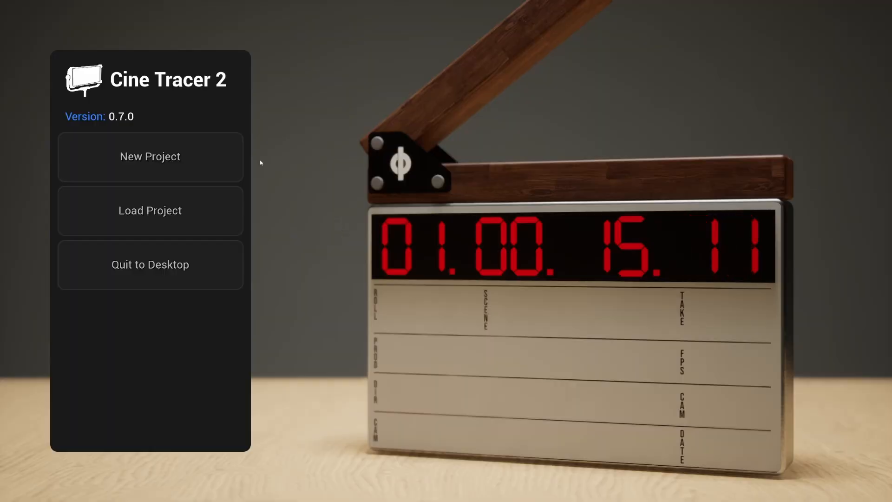
- Create a new project named ProjectGrid2 using the Grid location
{"action": "left_click", "coordinate": [150, 157]}
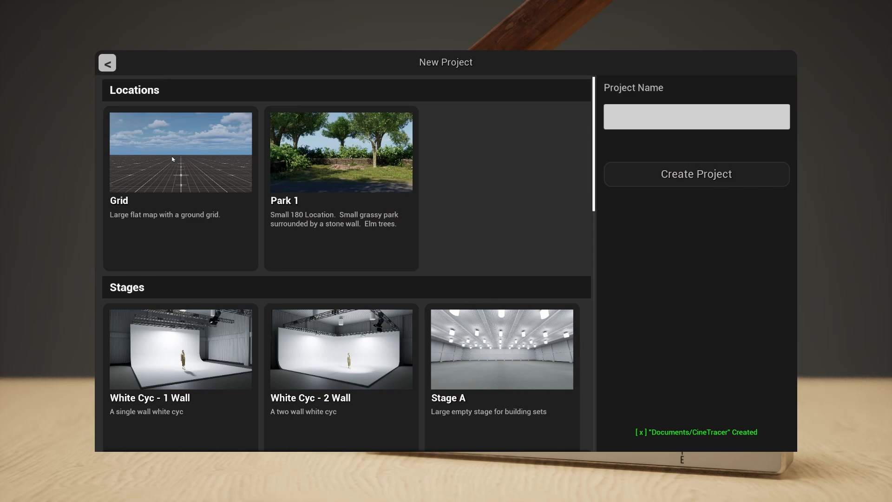
{"action": "mouse_move", "coordinate": [301, 180]}
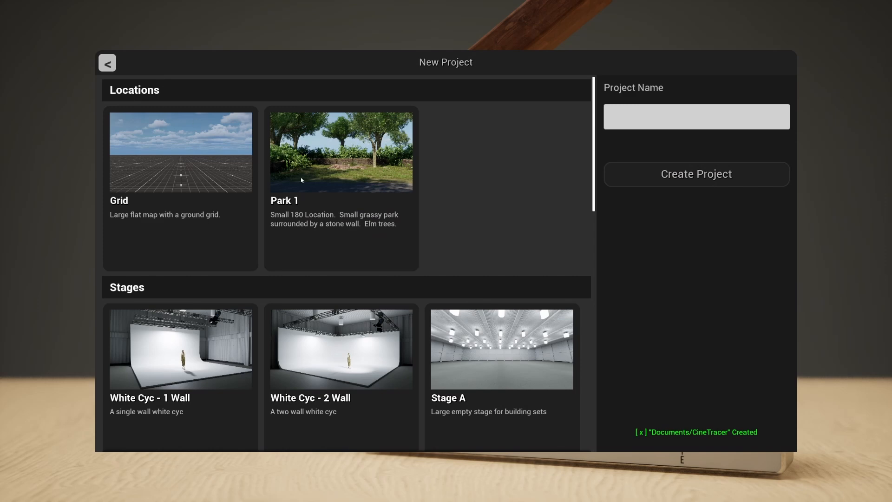
{"action": "mouse_move", "coordinate": [245, 174]}
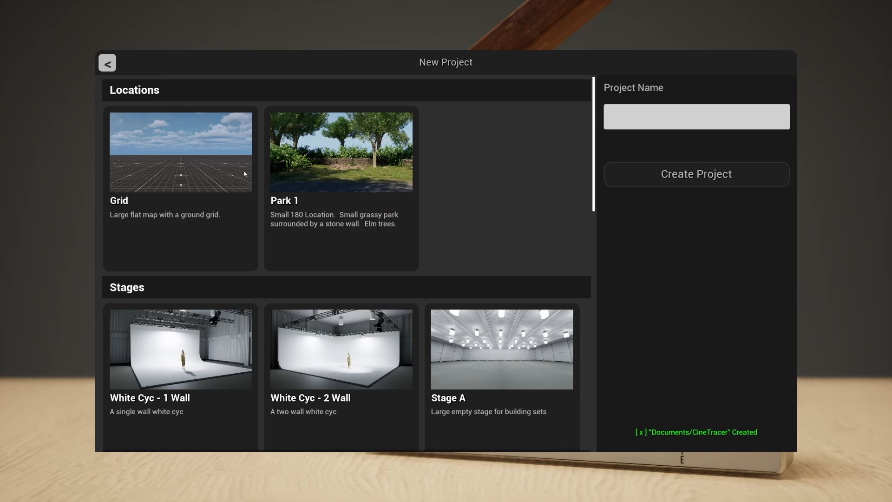
{"action": "mouse_move", "coordinate": [211, 140]}
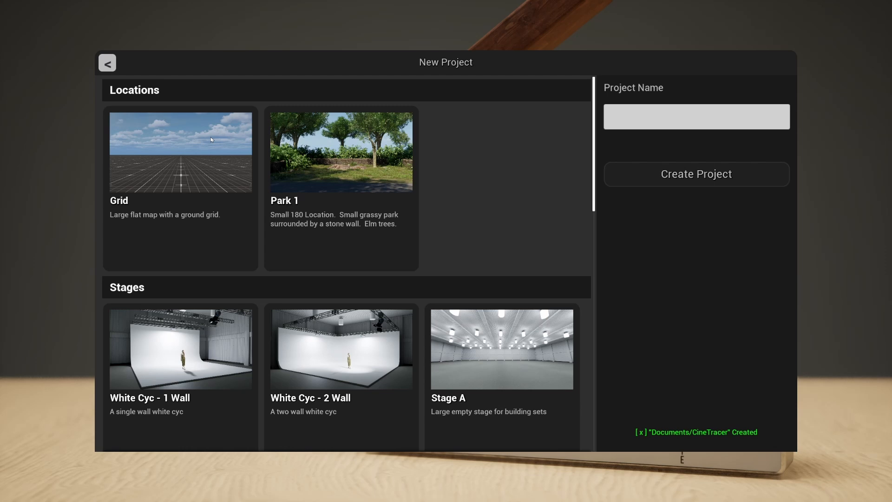
{"action": "mouse_move", "coordinate": [184, 147]}
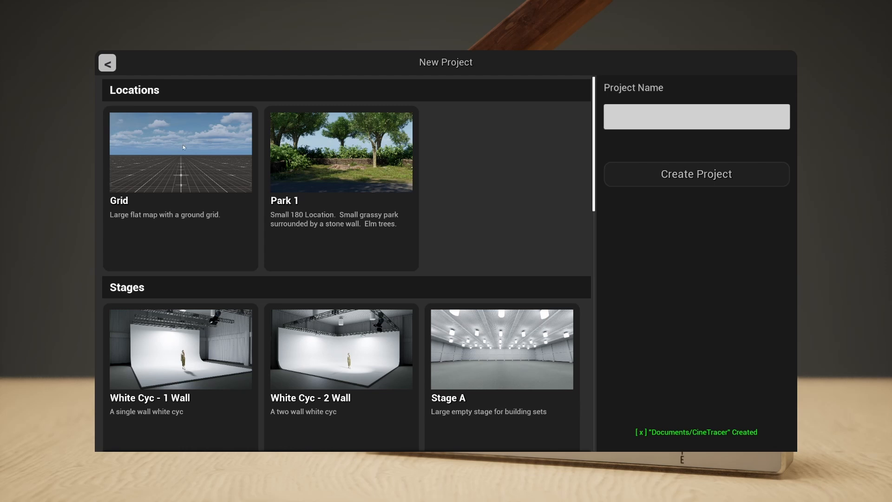
{"action": "scroll", "scroll_direction": "down", "scroll_amount": 3}
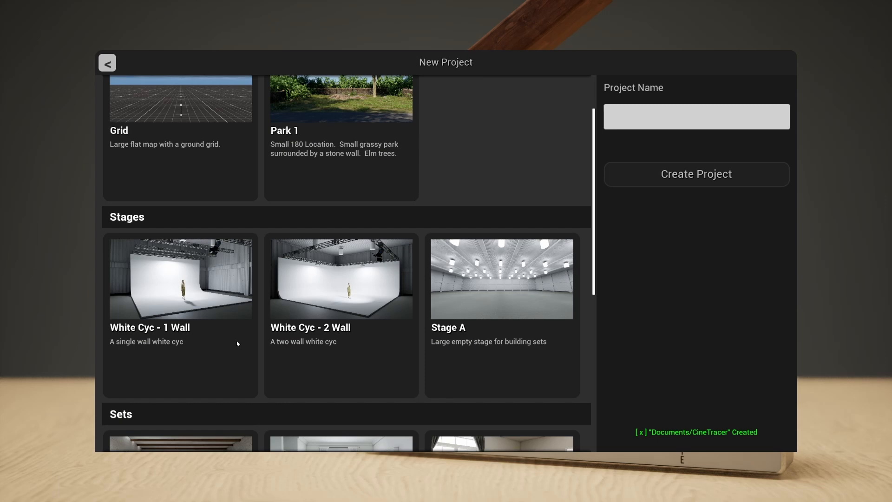
{"action": "mouse_move", "coordinate": [497, 263]}
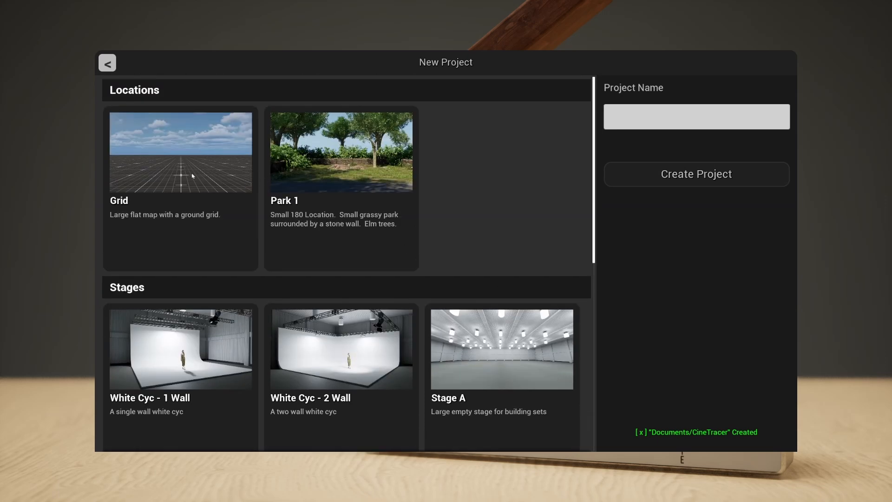
{"action": "left_click", "coordinate": [180, 152]}
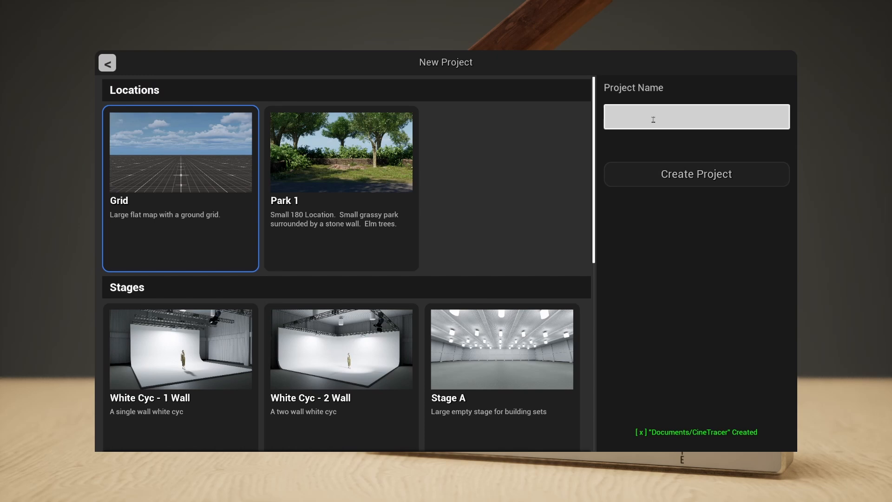
{"action": "type", "text": "ProjectGrid2"}
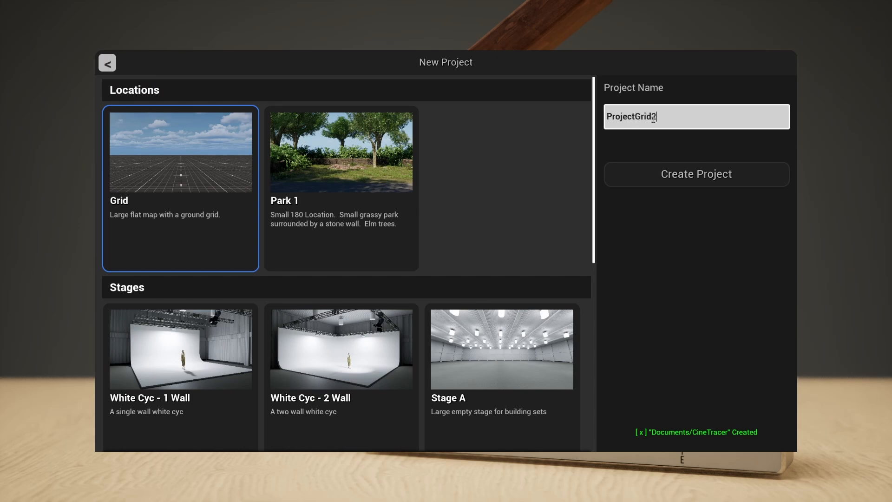
{"action": "left_click", "coordinate": [695, 175]}
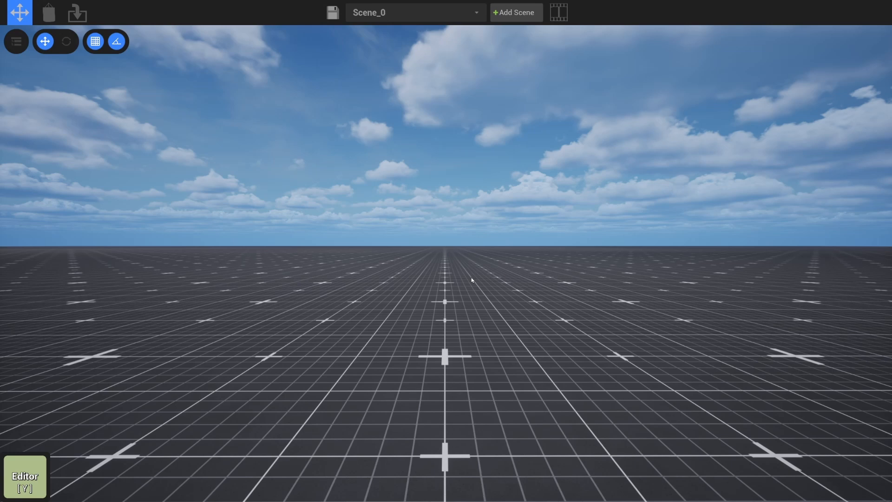
{"action": "mouse_move", "coordinate": [468, 236]}
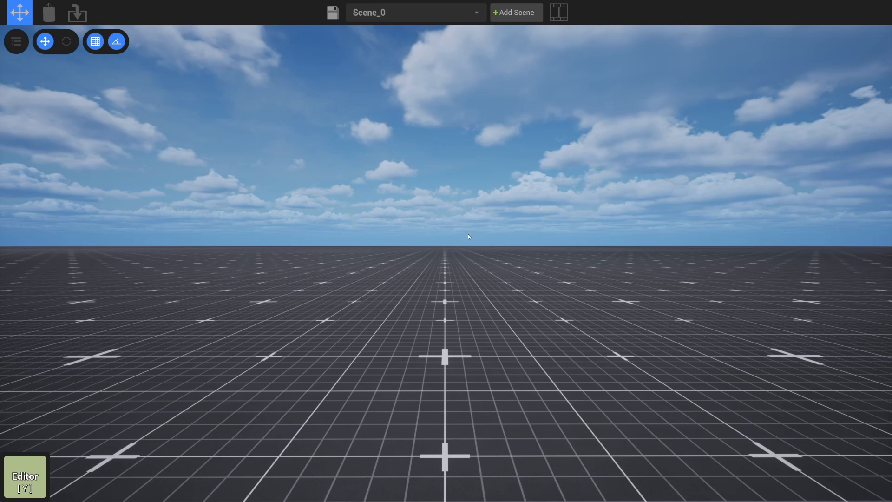
{"action": "mouse_move", "coordinate": [467, 239]}
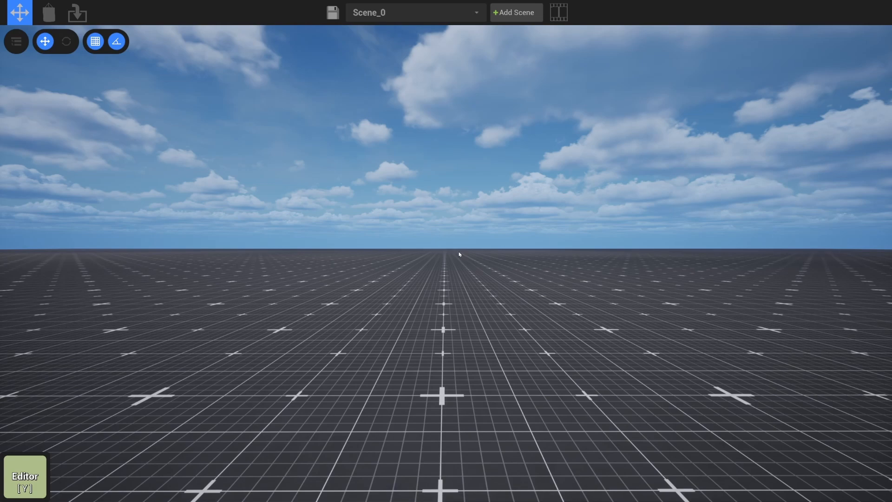
{"action": "mouse_move", "coordinate": [463, 252]}
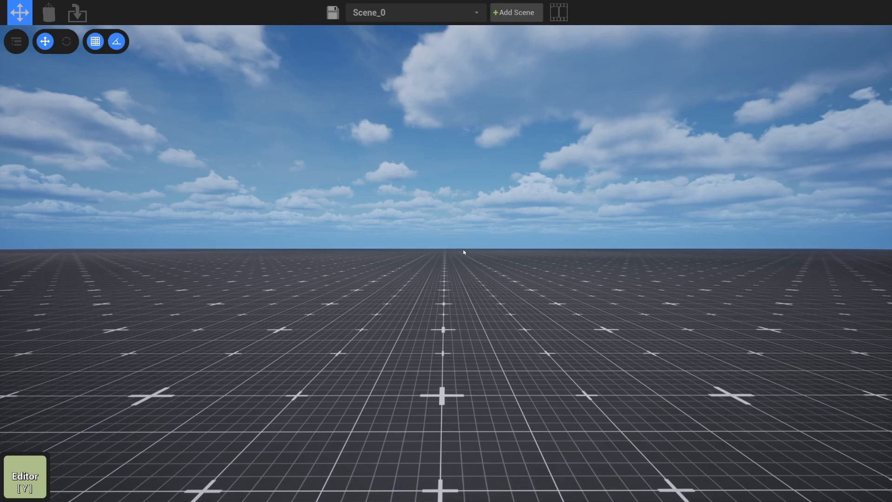
{"action": "mouse_move", "coordinate": [450, 255]}
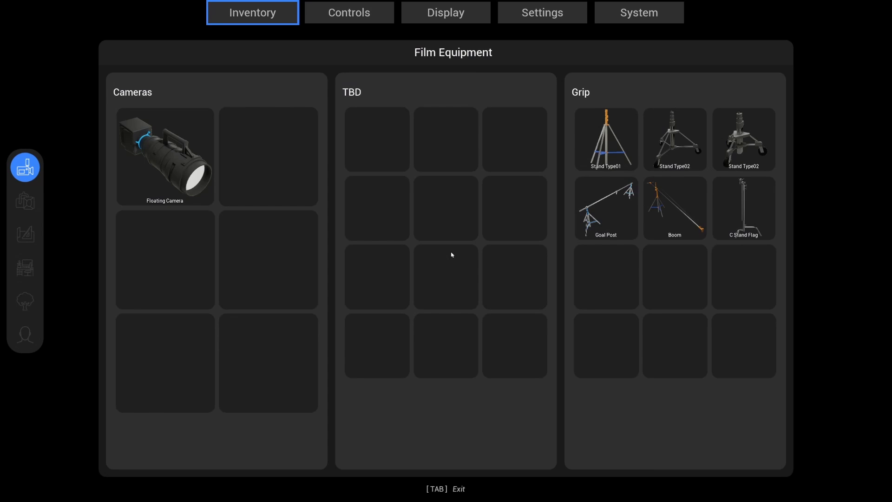
- Pick the male Meta Actor from the Actors inventory and exit to place him
{"action": "left_click", "coordinate": [24, 335]}
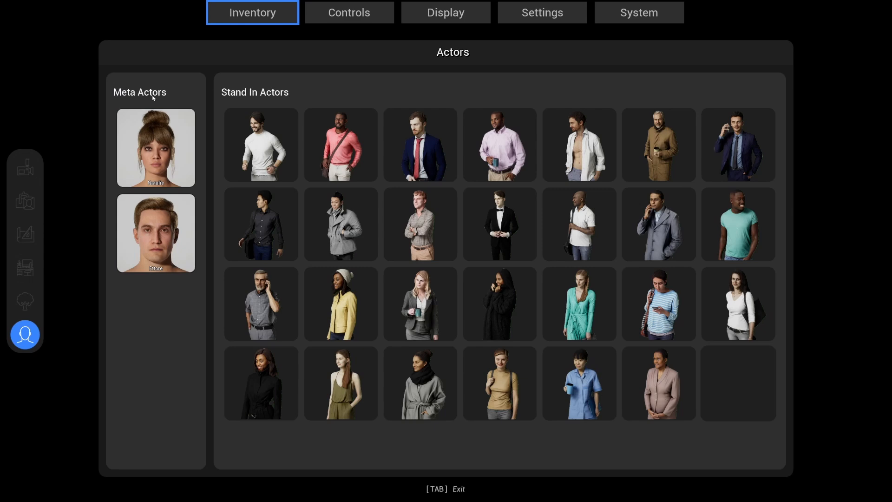
{"action": "left_click", "coordinate": [155, 147]}
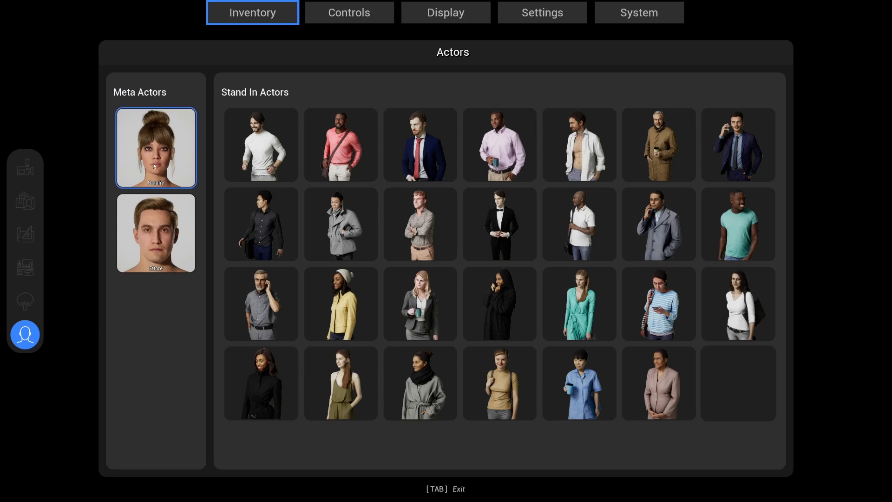
{"action": "left_click", "coordinate": [155, 233]}
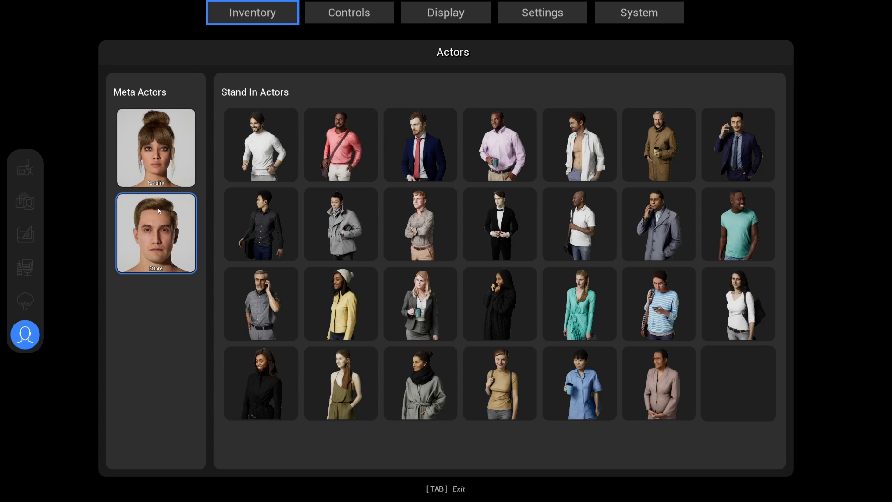
{"action": "key", "text": "Tab"}
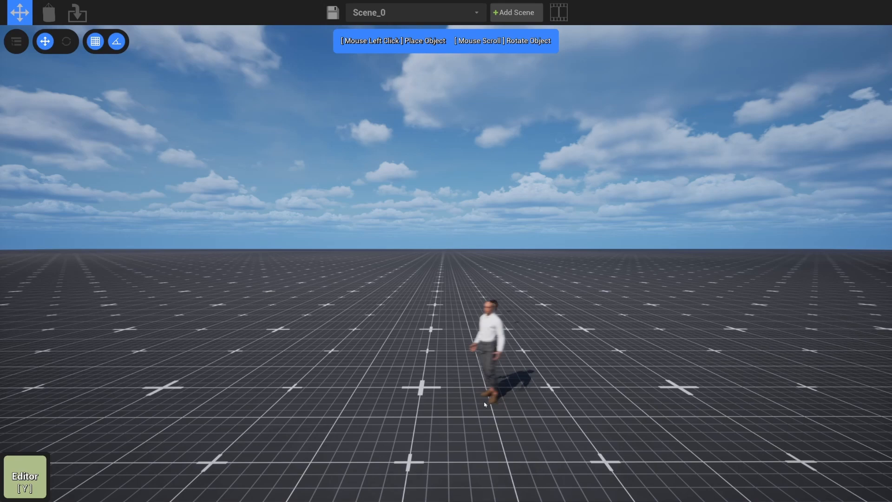
- Drop the male actor on the grid and give him short hair after trying others
{"action": "left_click", "coordinate": [488, 353]}
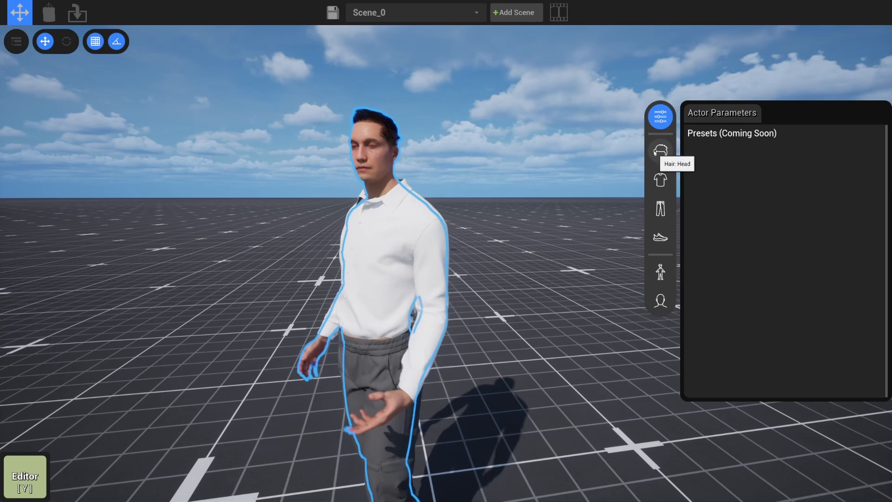
{"action": "left_click", "coordinate": [659, 150]}
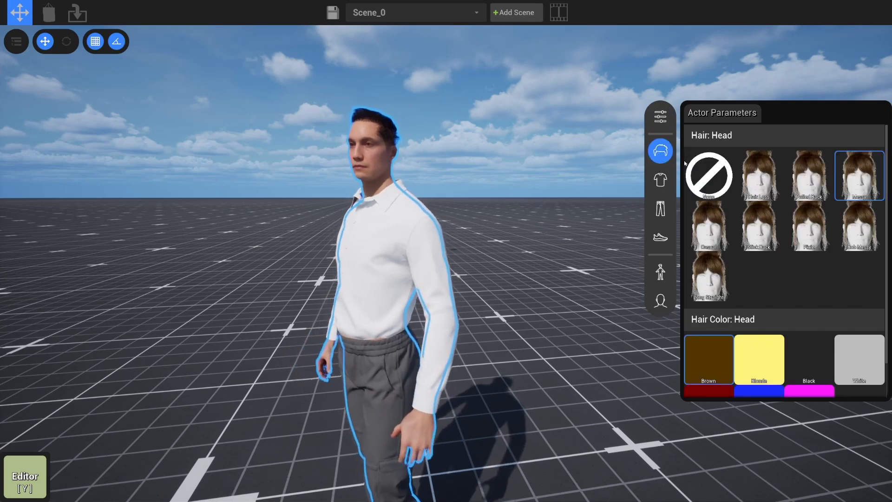
{"action": "left_click", "coordinate": [710, 175]}
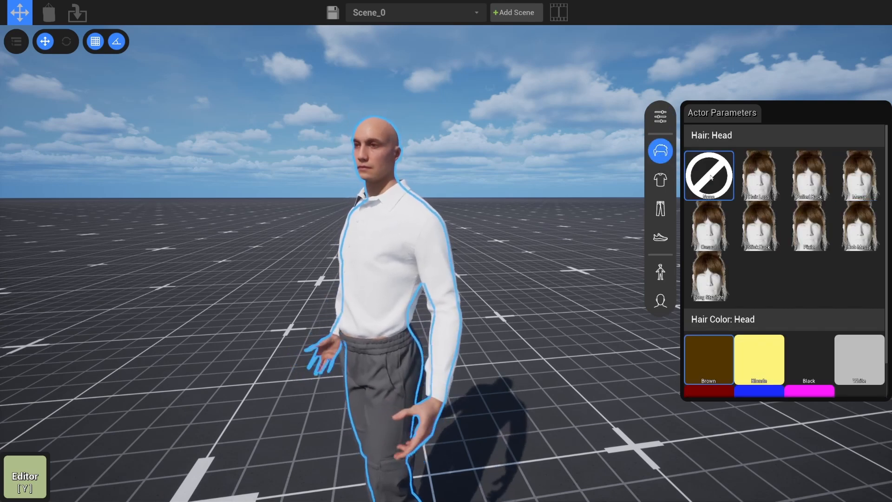
{"action": "left_click", "coordinate": [708, 225]}
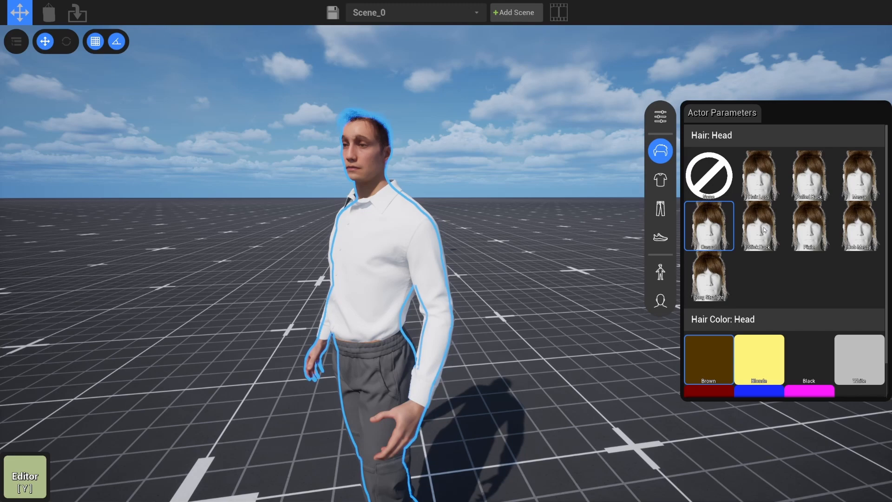
{"action": "left_click", "coordinate": [859, 225]}
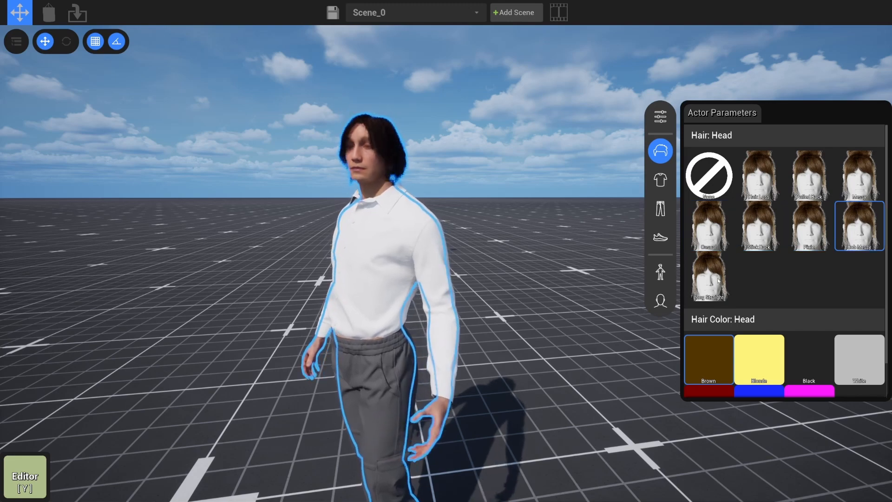
{"action": "left_click", "coordinate": [708, 226]}
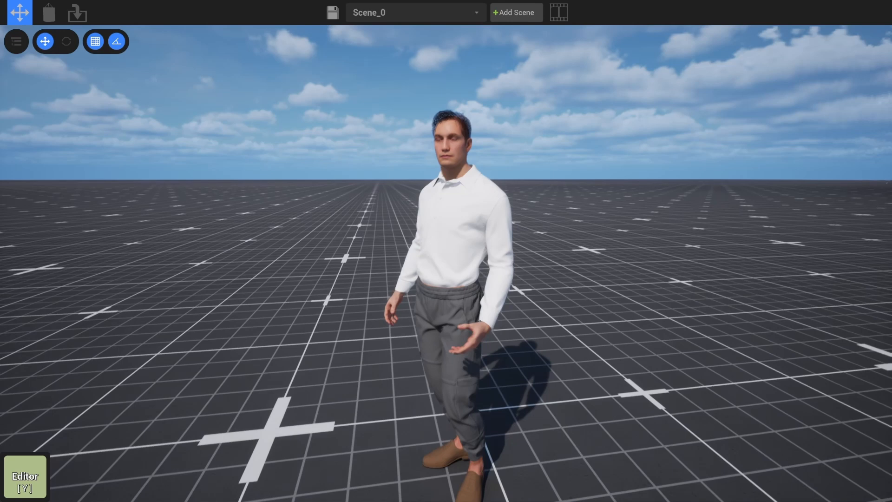
- Set the actor's torso to Leather Jacket, legs to Cargo Pants, feet to Boots
{"action": "left_click", "coordinate": [660, 180]}
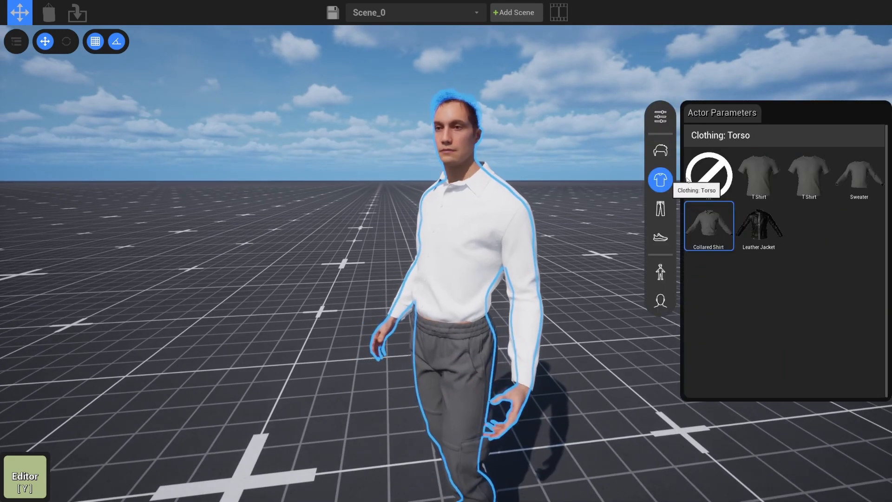
{"action": "left_click", "coordinate": [708, 175]}
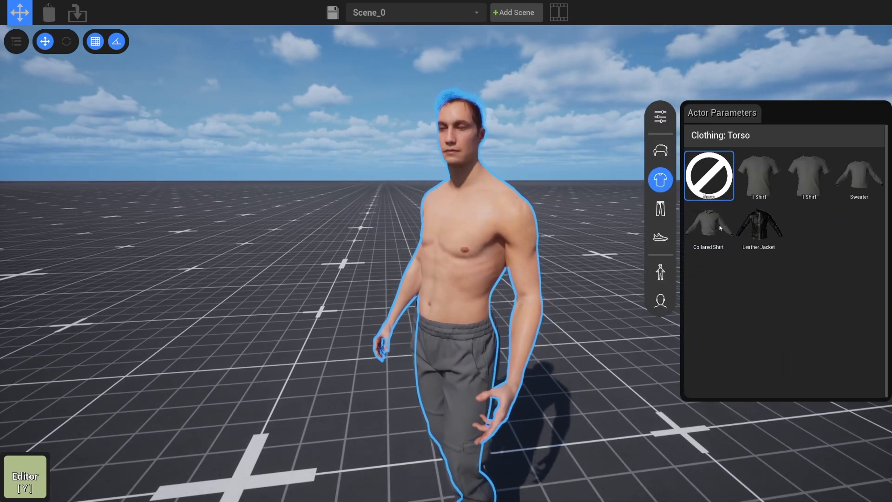
{"action": "left_click", "coordinate": [708, 226]}
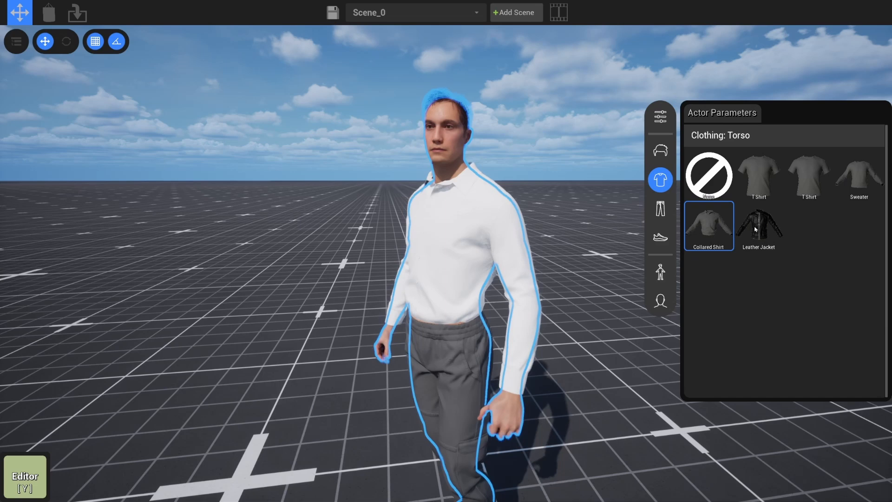
{"action": "left_click", "coordinate": [758, 225]}
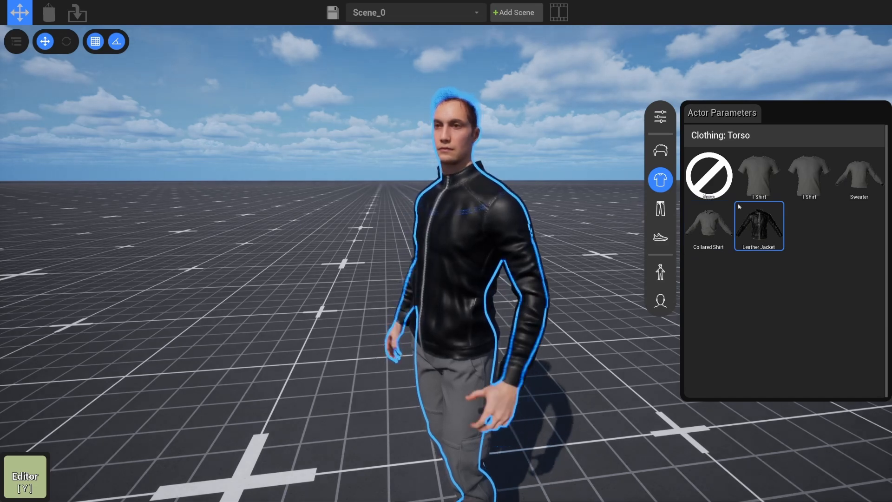
{"action": "left_click", "coordinate": [660, 209]}
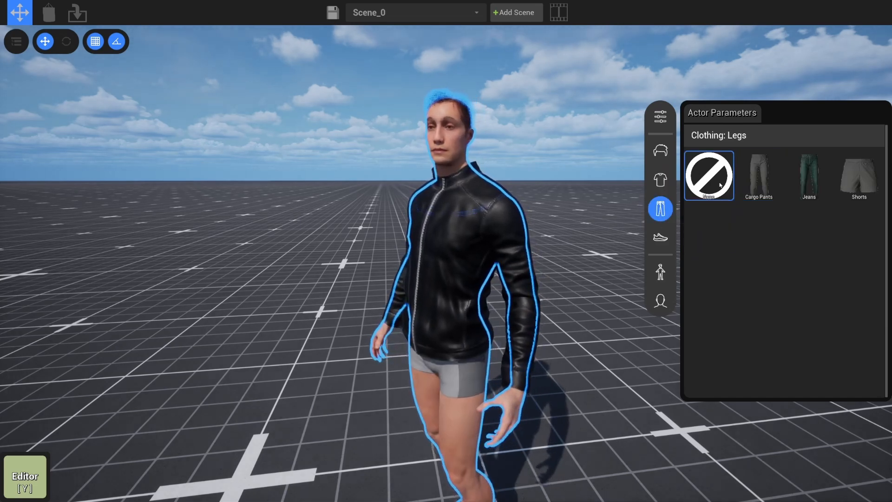
{"action": "left_click", "coordinate": [759, 175]}
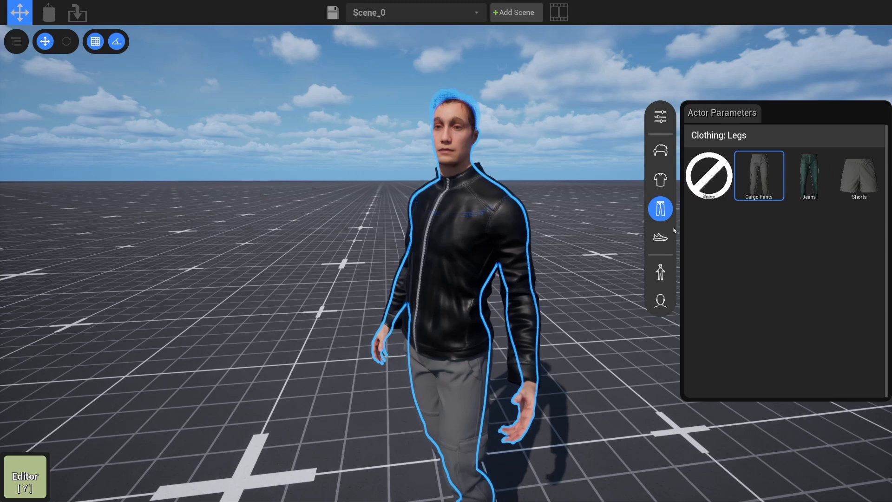
{"action": "left_click", "coordinate": [660, 238]}
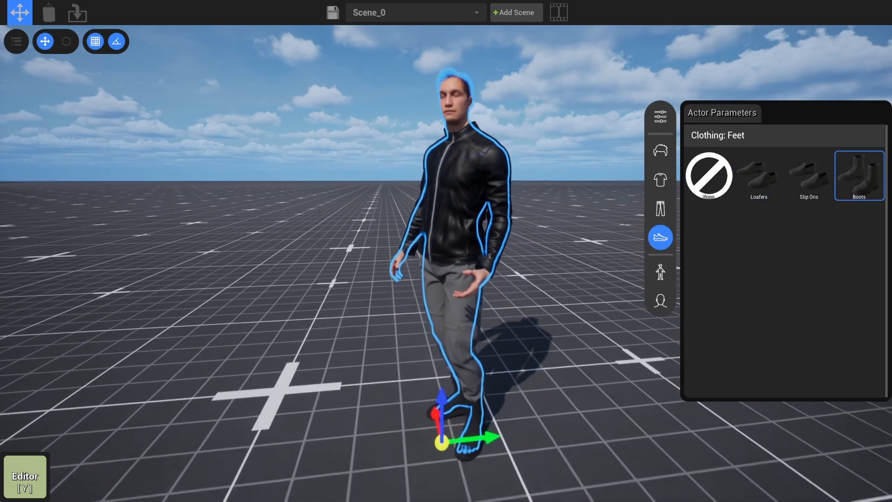
{"action": "mouse_move", "coordinate": [660, 272]}
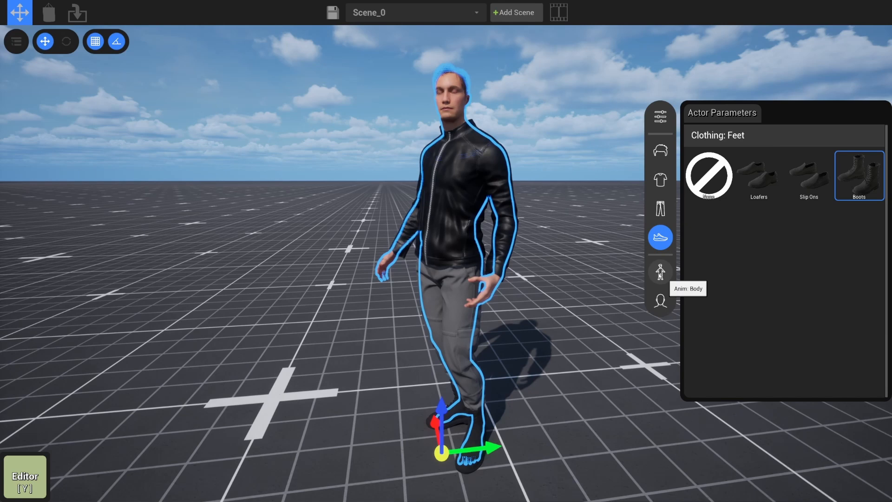
- Apply the Talking 2 body animation after trying Phone Talking 1
{"action": "left_click", "coordinate": [659, 272]}
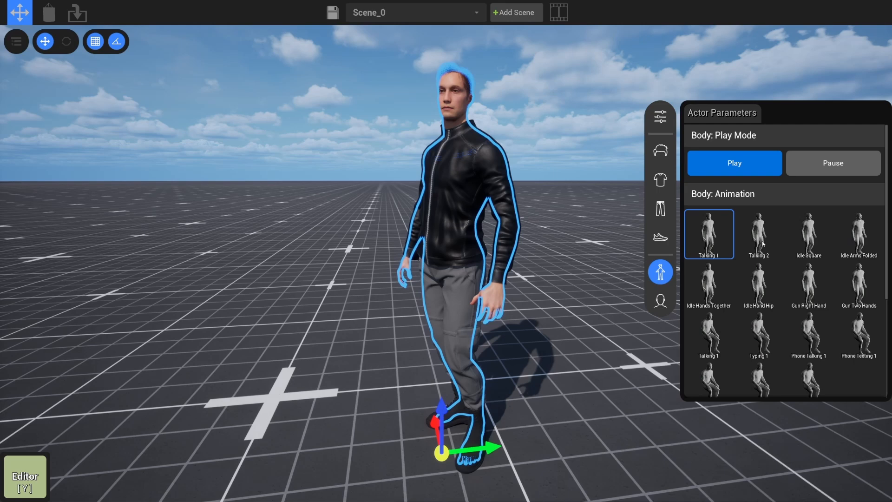
{"action": "left_click", "coordinate": [758, 233]}
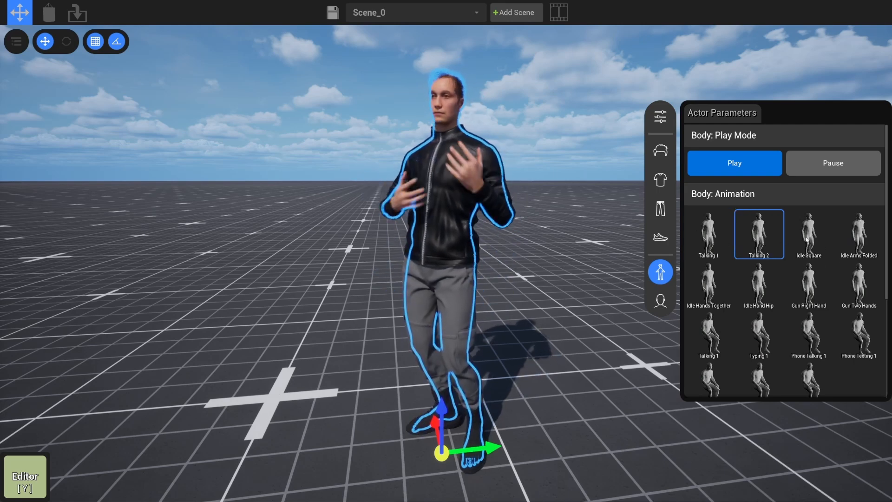
{"action": "left_click", "coordinate": [808, 335]}
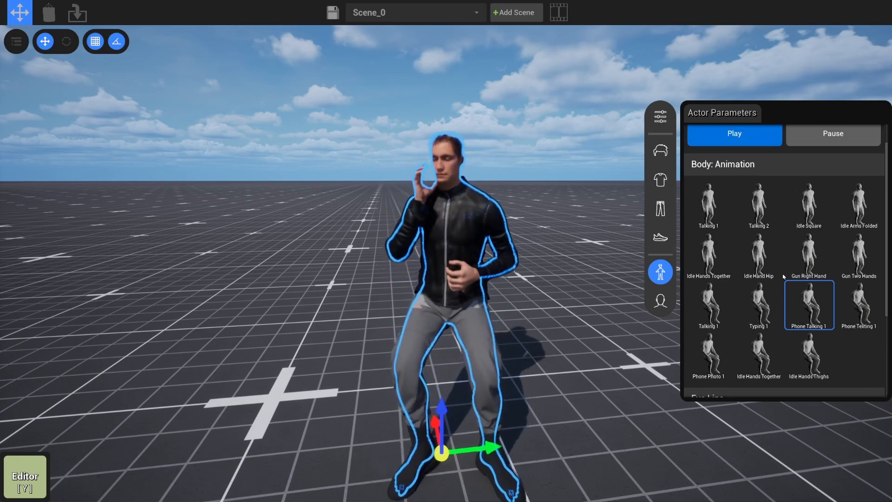
{"action": "left_click", "coordinate": [758, 234]}
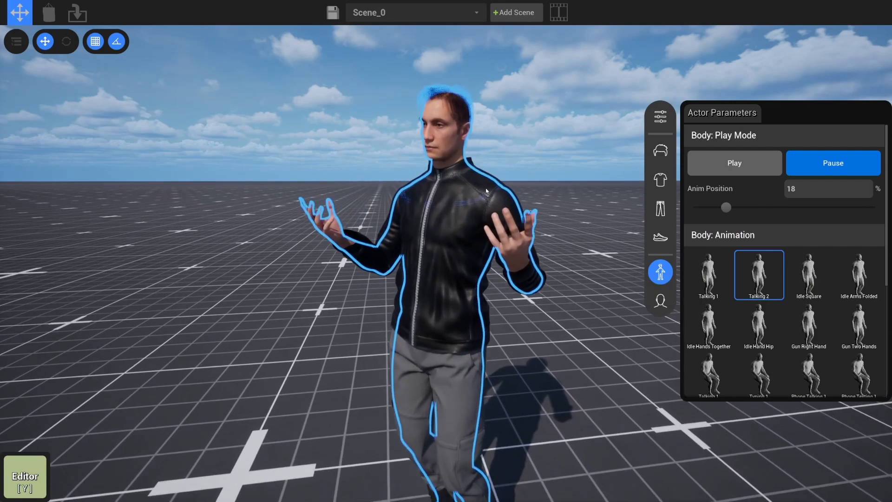
- Scrub the paused body animation to 73%, where the arms are spread wide
{"action": "left_click_drag", "start_coordinate": [726, 208], "coordinate": [742, 207]}
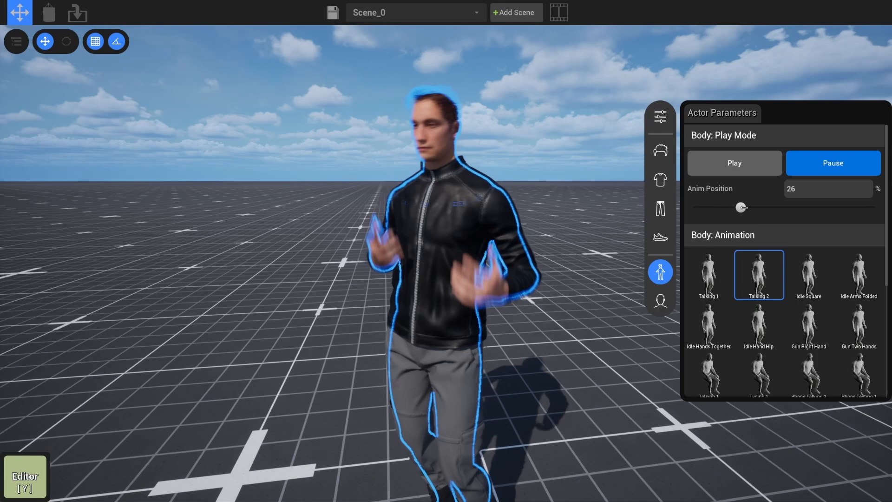
{"action": "left_click_drag", "start_coordinate": [742, 208], "coordinate": [782, 207]}
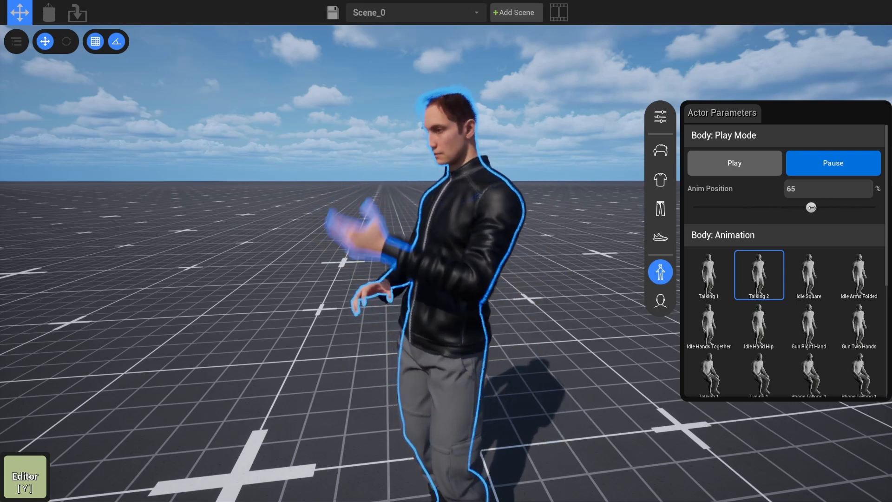
{"action": "left_click_drag", "start_coordinate": [810, 208], "coordinate": [826, 207]}
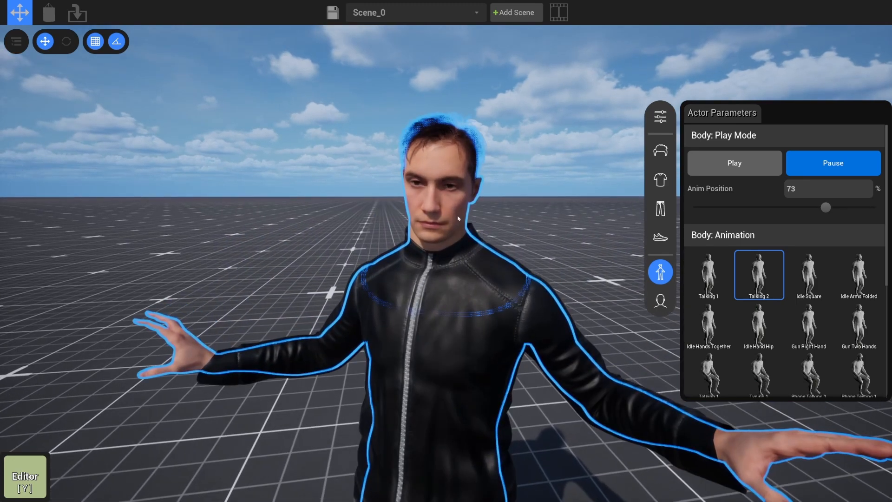
{"action": "mouse_move", "coordinate": [660, 301]}
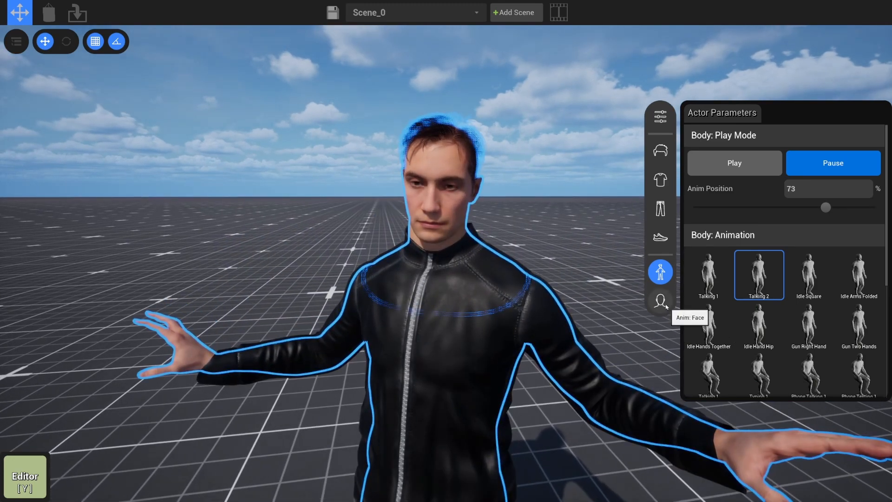
- Apply the Talking : Smile face animation after trying Talking : Neutral and Idle : Smile
{"action": "left_click", "coordinate": [660, 301]}
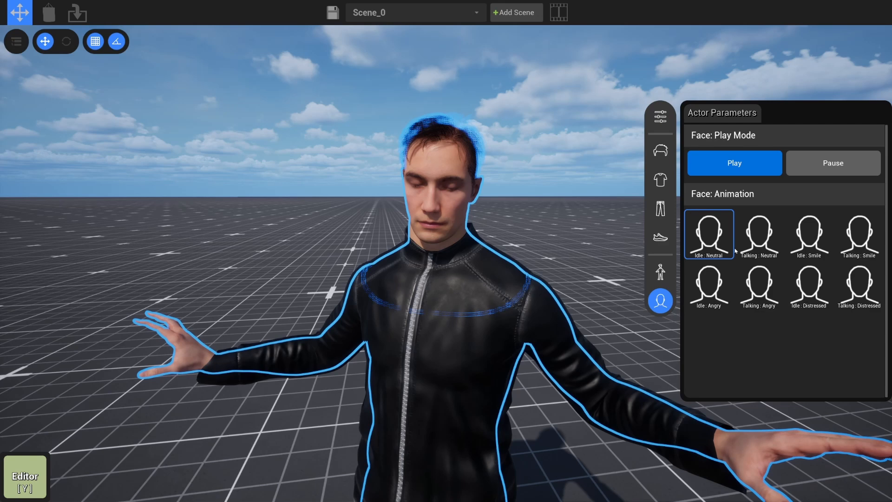
{"action": "left_click", "coordinate": [759, 234]}
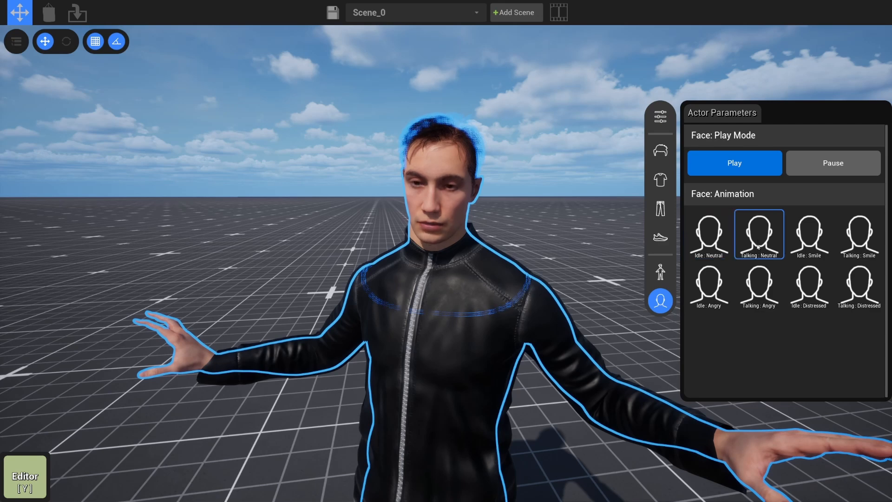
{"action": "left_click", "coordinate": [809, 234]}
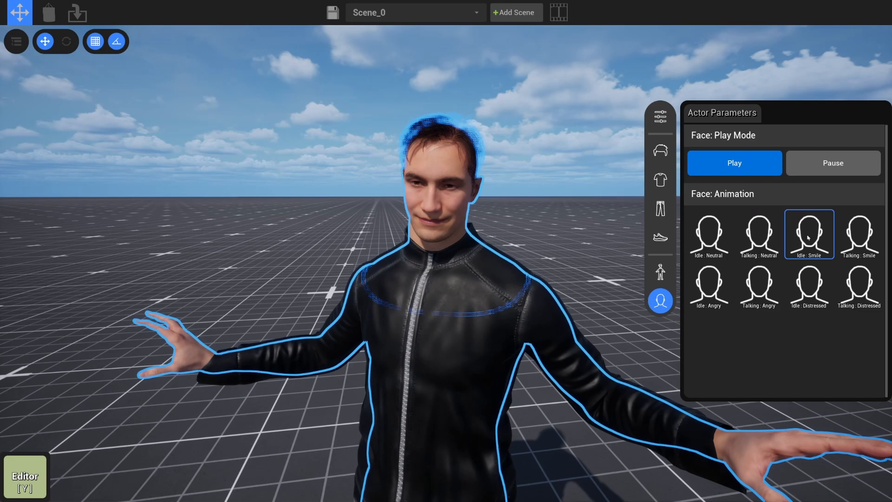
{"action": "left_click", "coordinate": [859, 233]}
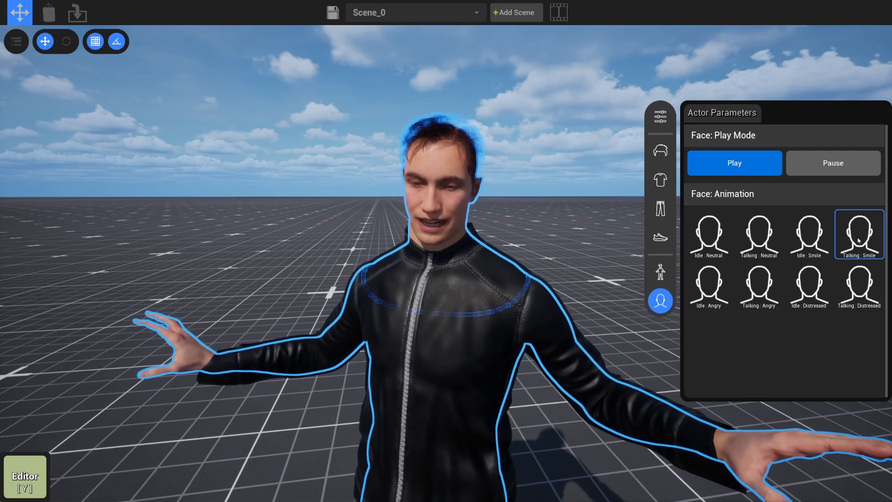
- Pause the facial animation and scrub it to 39%
{"action": "left_click", "coordinate": [734, 163]}
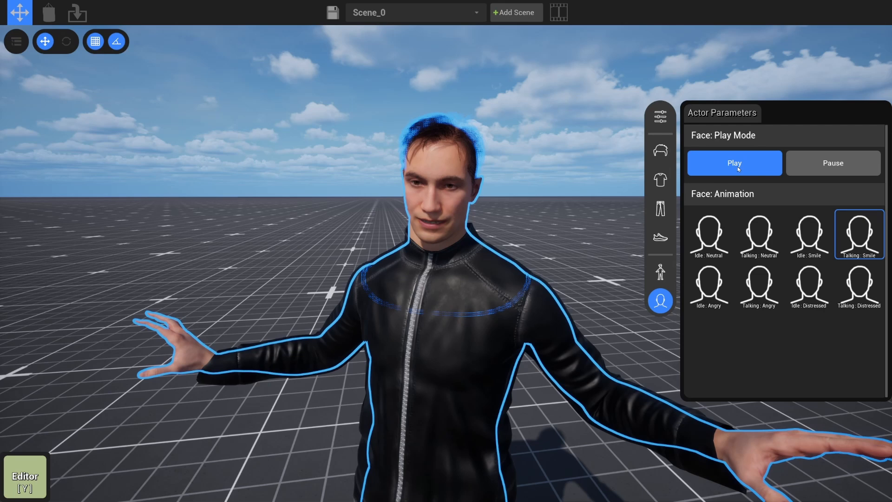
{"action": "left_click", "coordinate": [832, 163]}
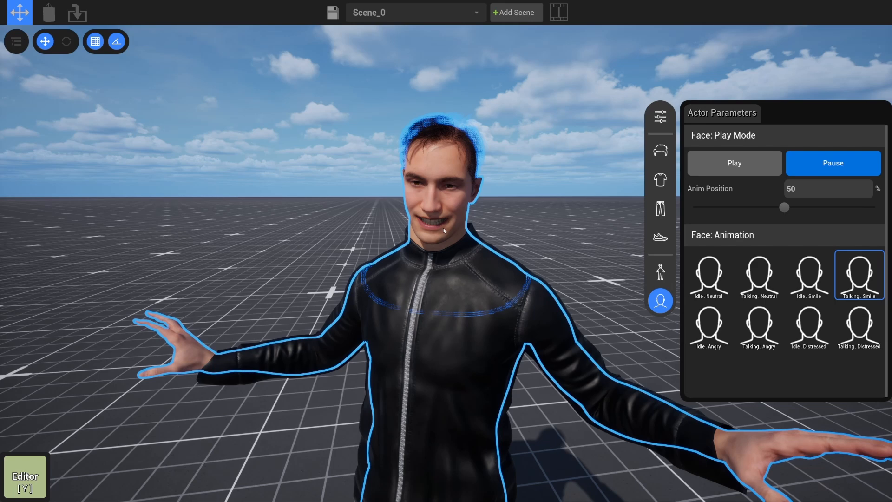
{"action": "left_click_drag", "start_coordinate": [784, 207], "coordinate": [759, 207]}
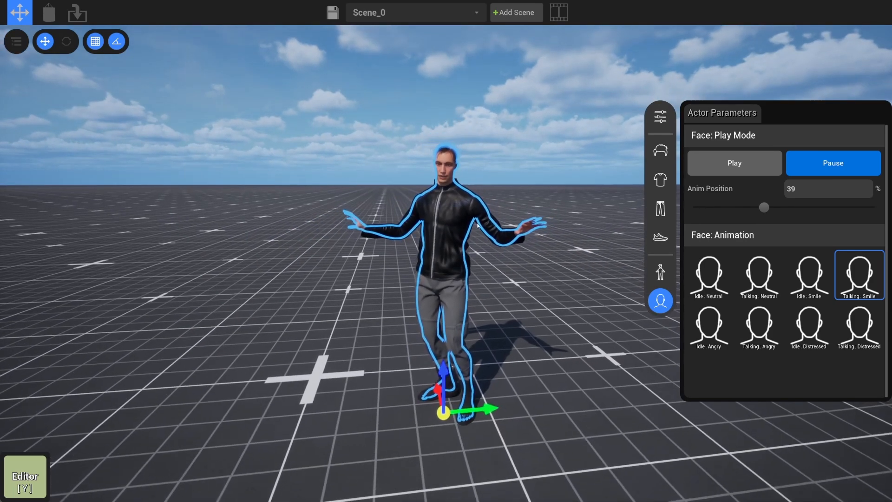
{"action": "left_click", "coordinate": [660, 271]}
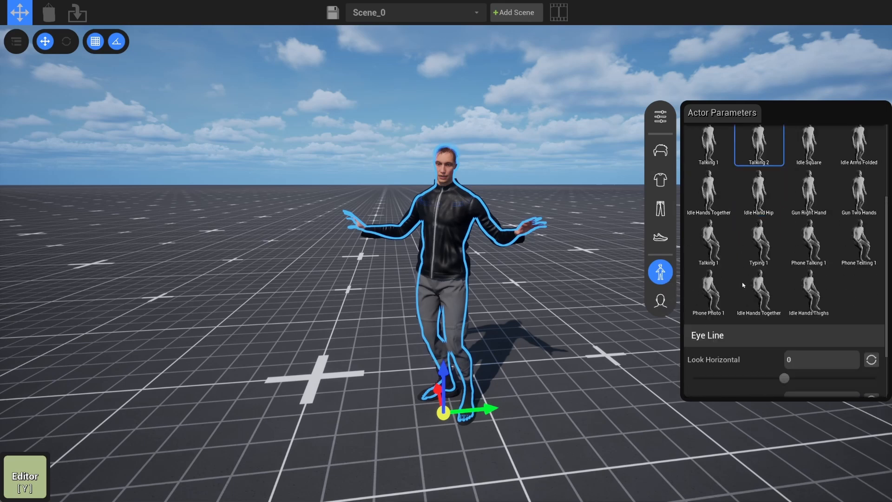
- Set the actor's eye line to Look Horizontal -55 and Look Up Vertical -12
{"action": "scroll", "scroll_direction": "down", "scroll_amount": 3}
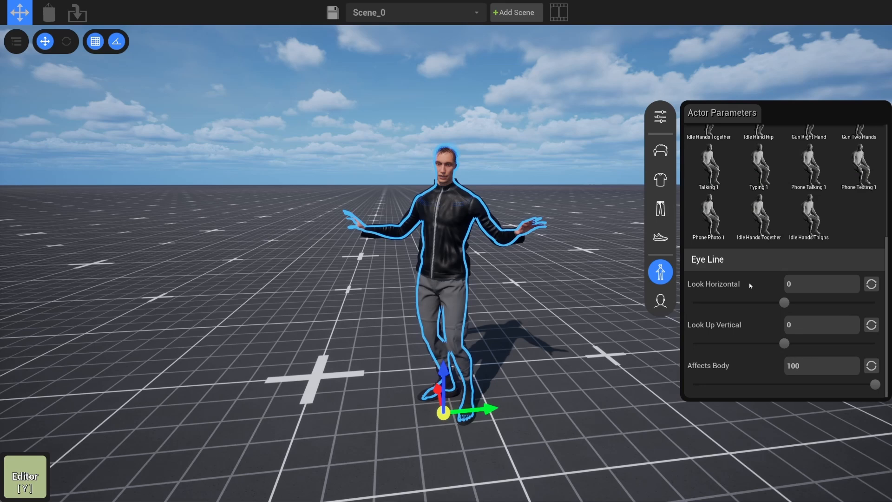
{"action": "mouse_move", "coordinate": [748, 193]}
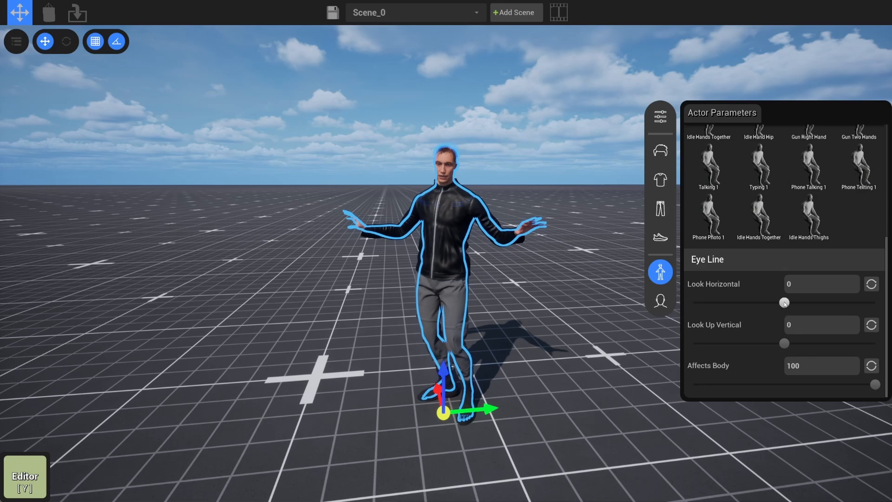
{"action": "left_click_drag", "start_coordinate": [783, 302], "coordinate": [824, 302]}
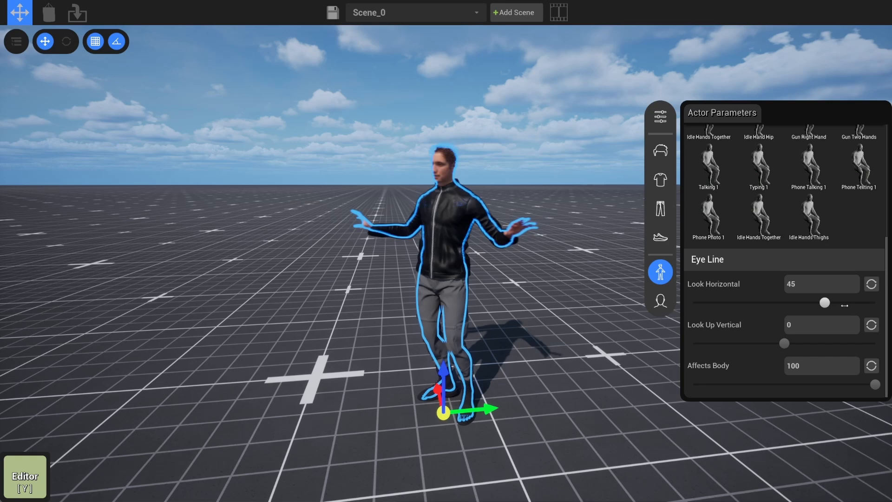
{"action": "left_click_drag", "start_coordinate": [823, 303], "coordinate": [817, 302]}
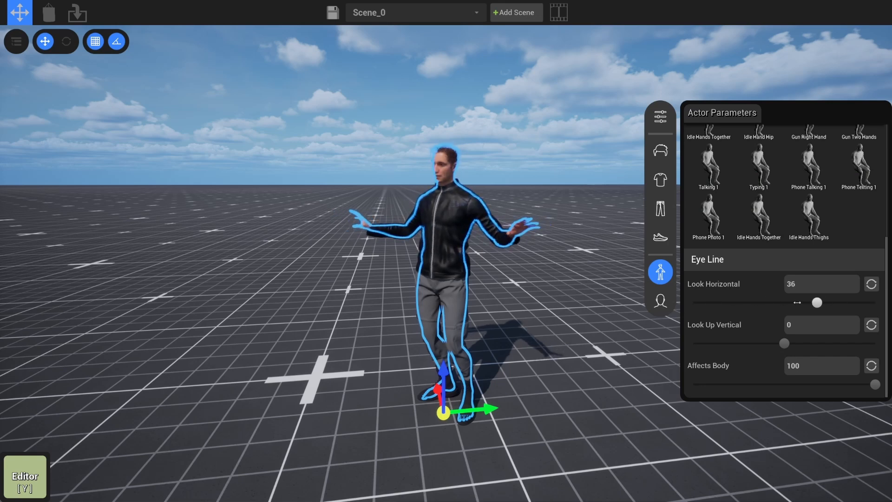
{"action": "left_click_drag", "start_coordinate": [816, 302], "coordinate": [760, 303]}
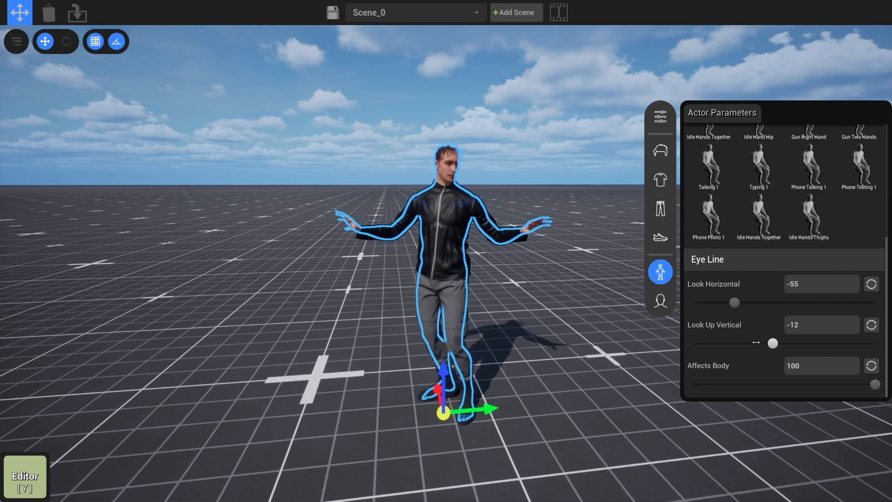
{"action": "left_click_drag", "start_coordinate": [773, 343], "coordinate": [770, 343]}
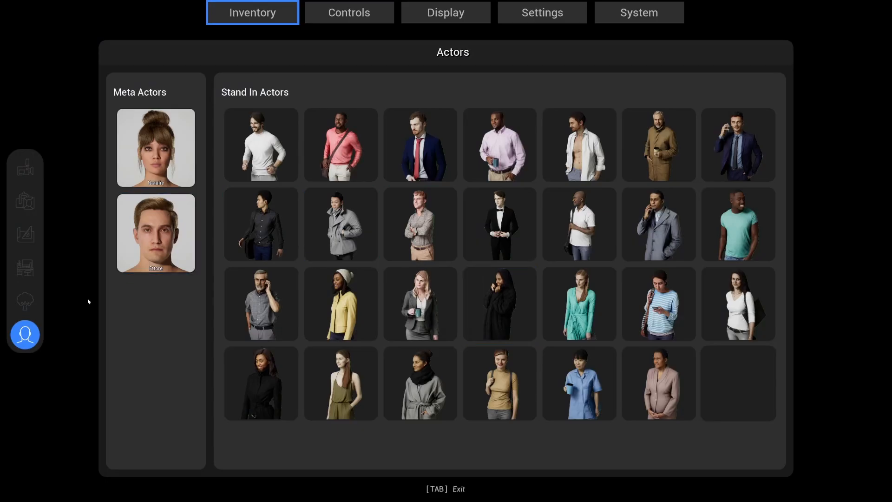
- Place Tree Type 1 from the Foliage Trees category beside the actor
{"action": "left_click", "coordinate": [25, 301]}
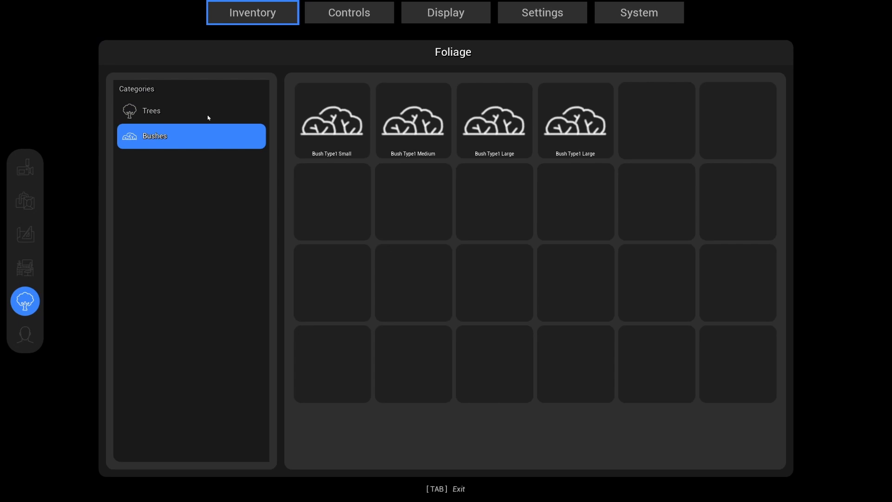
{"action": "left_click", "coordinate": [151, 111]}
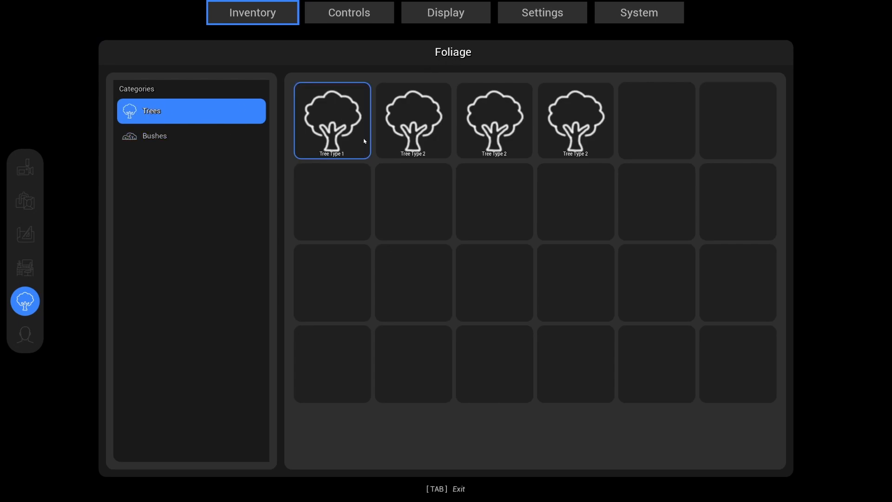
{"action": "left_click", "coordinate": [412, 120]}
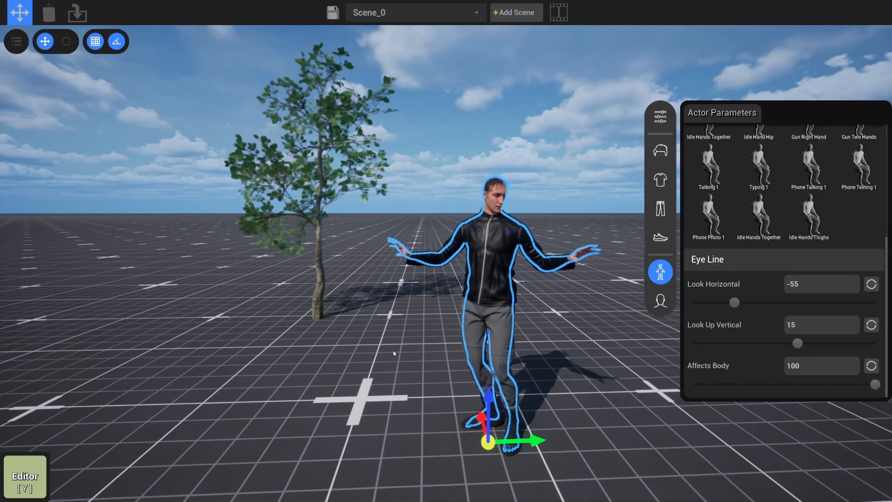
- Close the Actor Parameters panel, leaving the posed actor beside the tree
{"action": "left_click", "coordinate": [659, 272]}
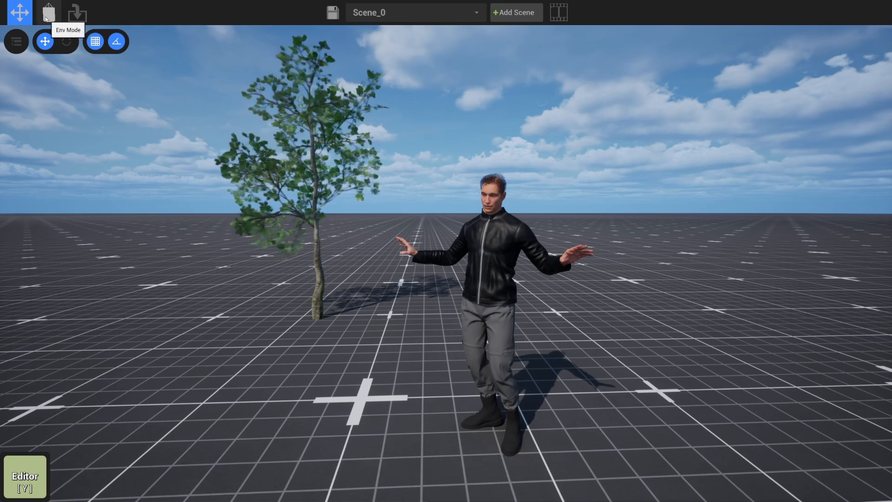
- Open World Settings and preview the Magic Hour, Twilight and Night lighting presets
{"action": "left_click", "coordinate": [48, 13]}
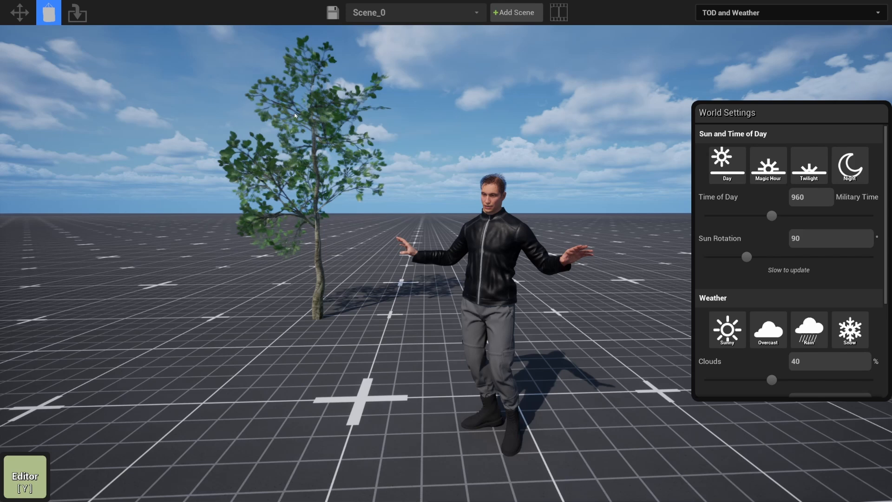
{"action": "scroll", "scroll_direction": "down", "scroll_amount": 3}
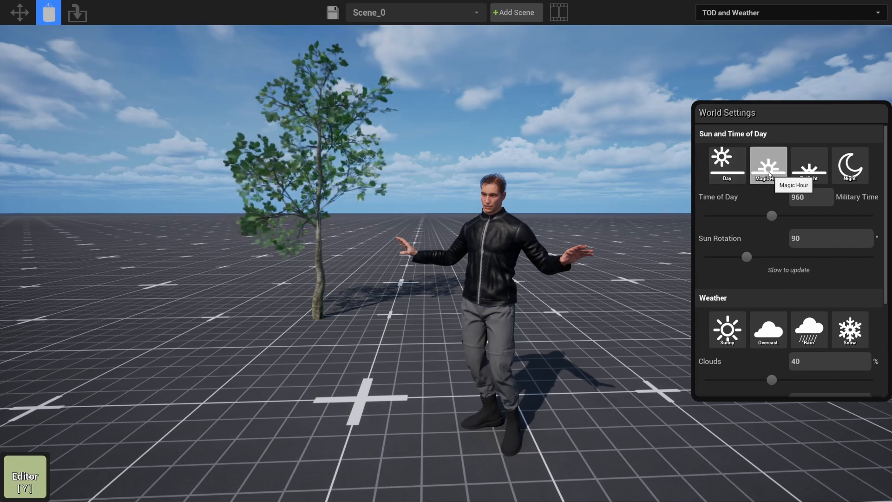
{"action": "left_click", "coordinate": [808, 165]}
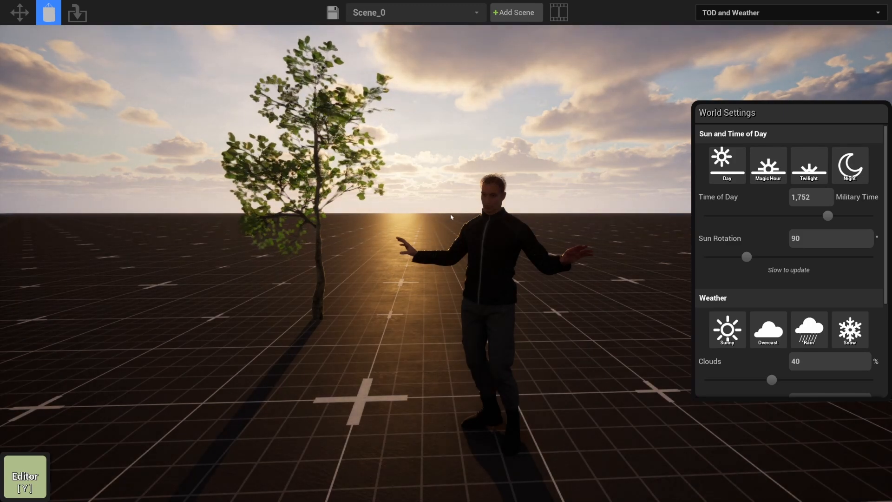
{"action": "left_click", "coordinate": [809, 165]}
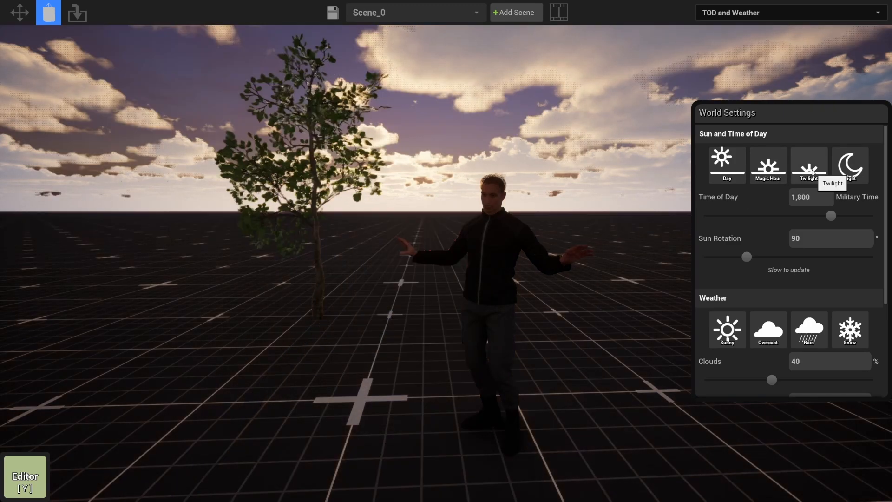
{"action": "left_click", "coordinate": [849, 165]}
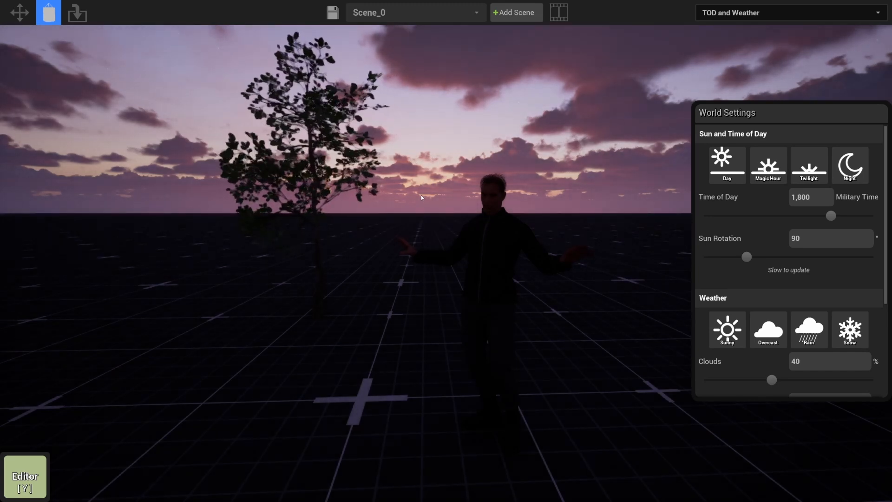
{"action": "left_click", "coordinate": [849, 165]}
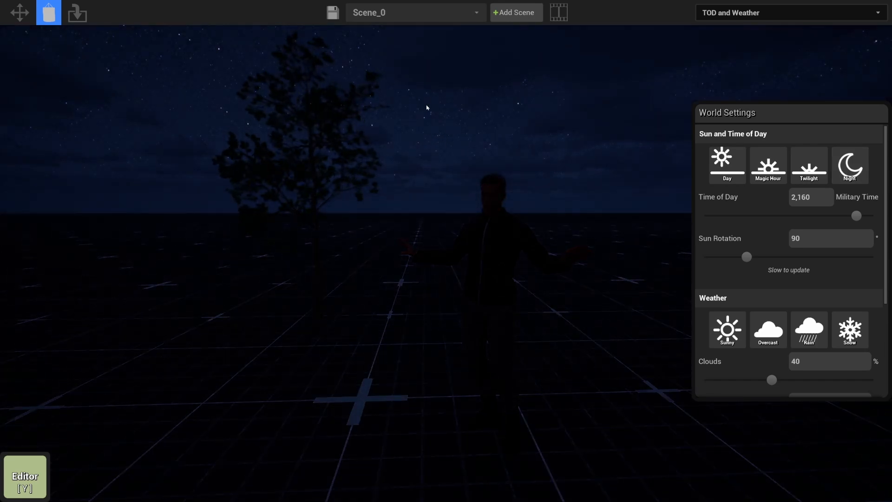
{"action": "mouse_move", "coordinate": [569, 219]}
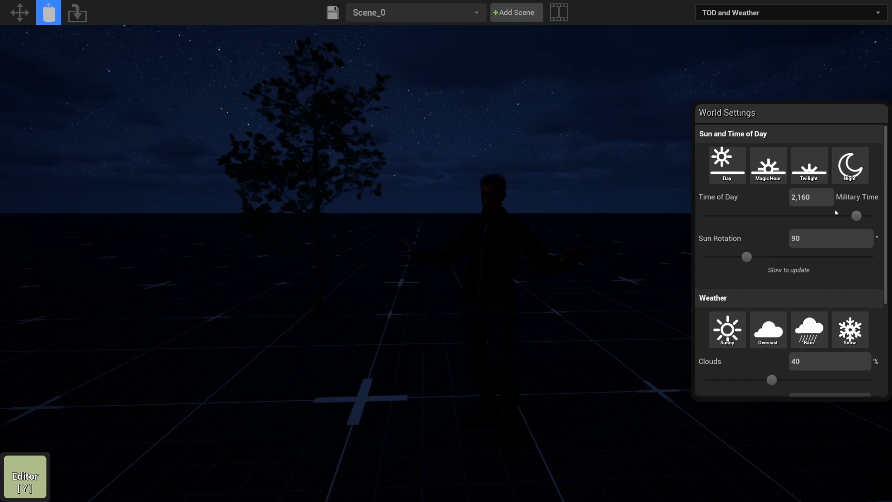
- Scrub the Time of Day slider through several values, then restore the Day preset
{"action": "left_click_drag", "start_coordinate": [857, 215], "coordinate": [771, 215]}
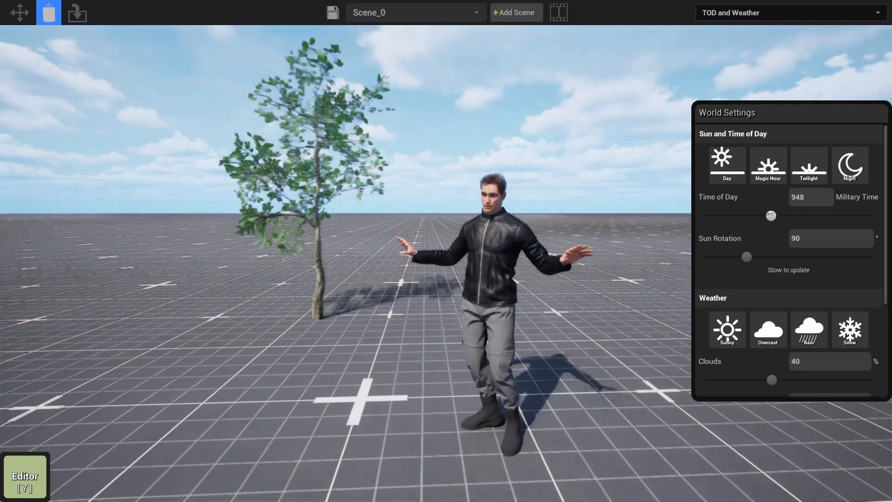
{"action": "left_click_drag", "start_coordinate": [771, 215], "coordinate": [783, 215]}
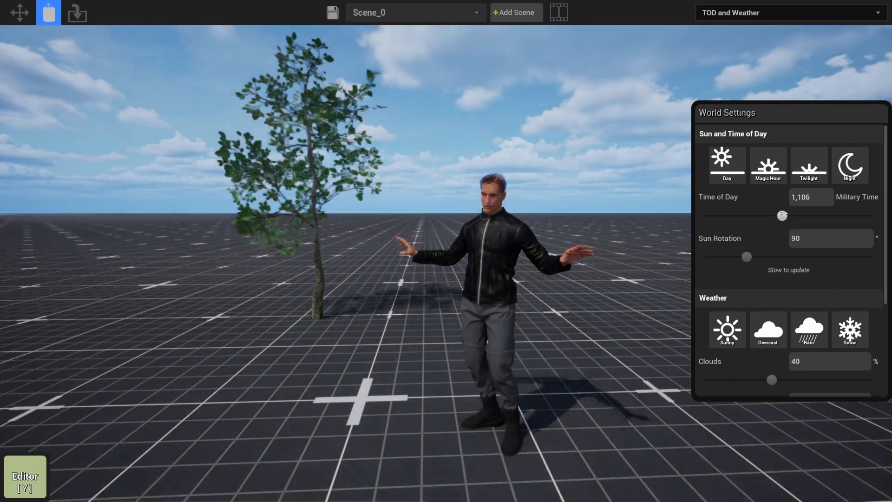
{"action": "left_click_drag", "start_coordinate": [782, 215], "coordinate": [756, 215]}
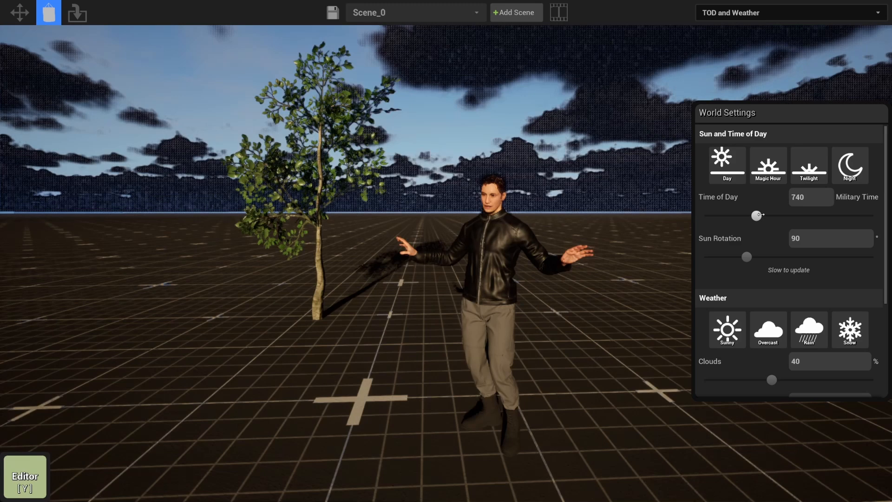
{"action": "left_click_drag", "start_coordinate": [756, 215], "coordinate": [766, 215]}
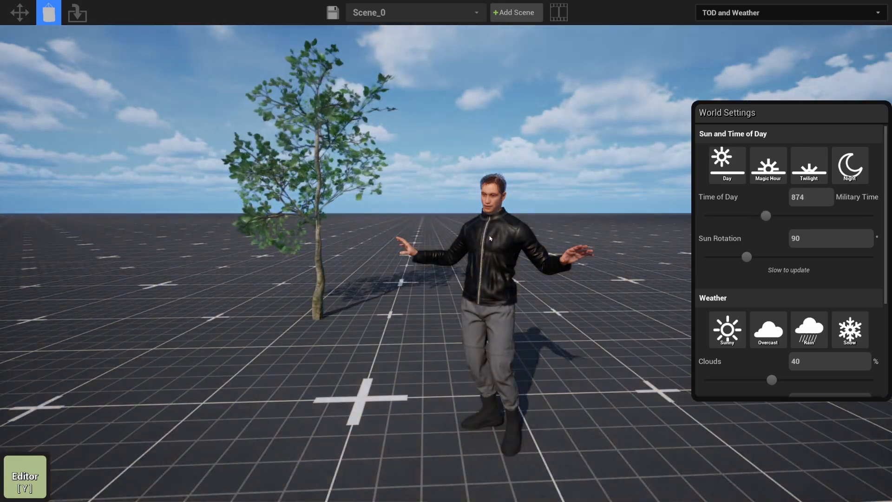
{"action": "left_click", "coordinate": [767, 165]}
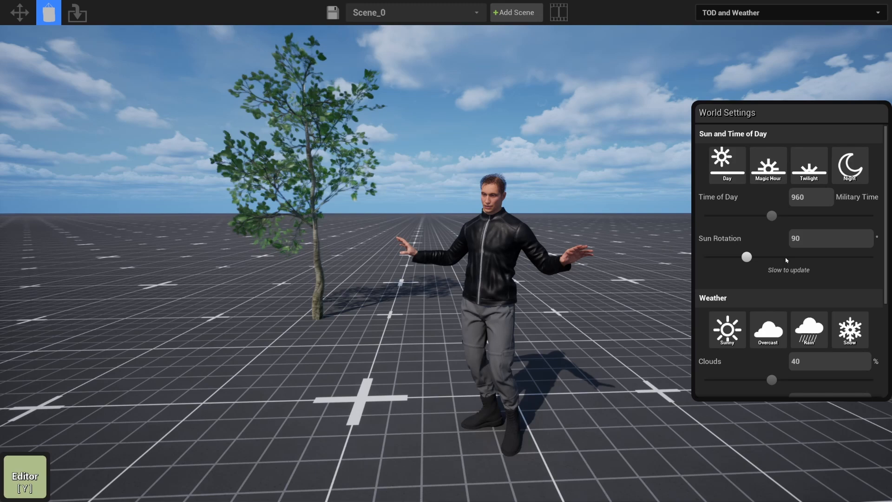
- Swing the sun rotation through 173 and 264, then settle it at 76 degrees
{"action": "left_click_drag", "start_coordinate": [747, 256], "coordinate": [785, 257]}
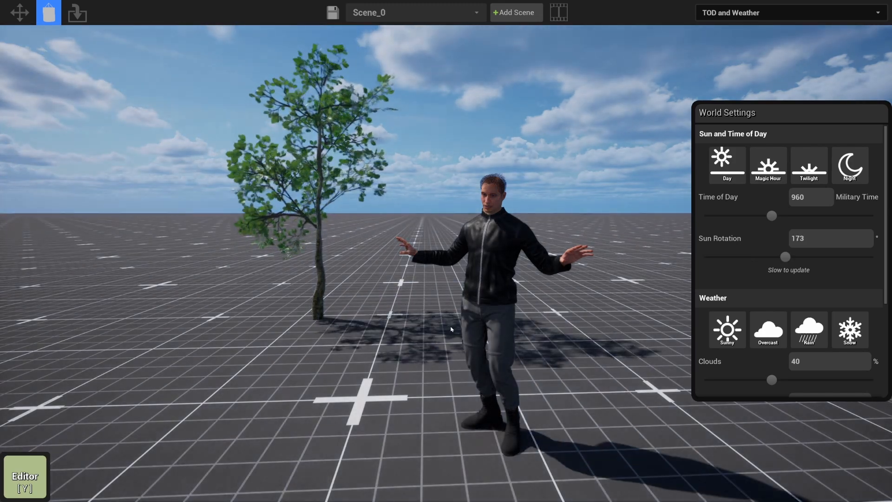
{"action": "left_click_drag", "start_coordinate": [785, 257], "coordinate": [828, 257]}
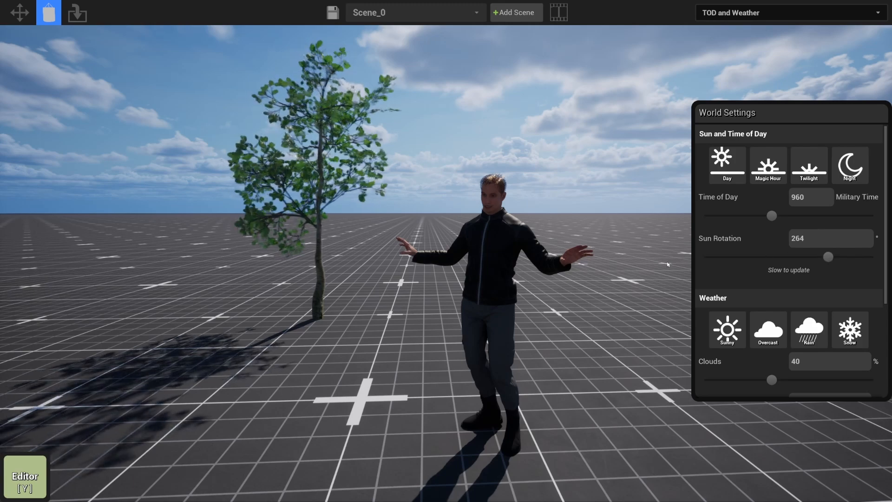
{"action": "left_click_drag", "start_coordinate": [829, 256], "coordinate": [740, 257]}
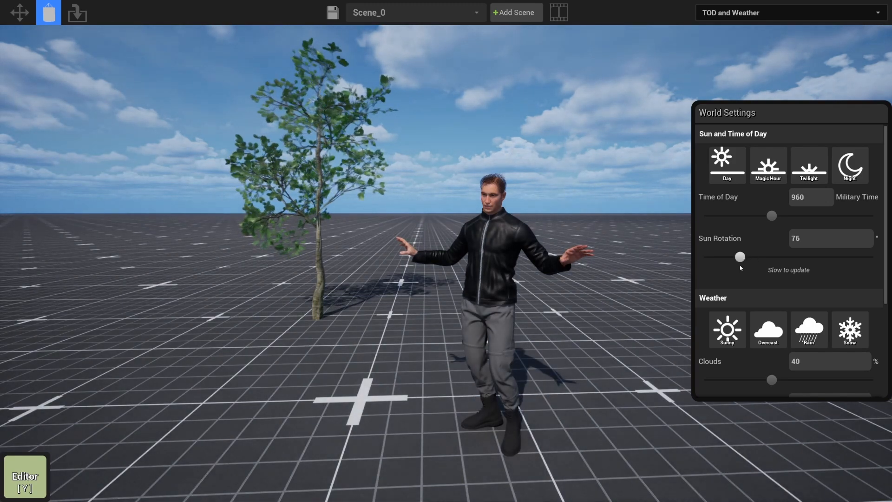
- Sweep the Clouds slider from a clear sky up to full overcast
{"action": "scroll", "scroll_direction": "down", "scroll_amount": 3}
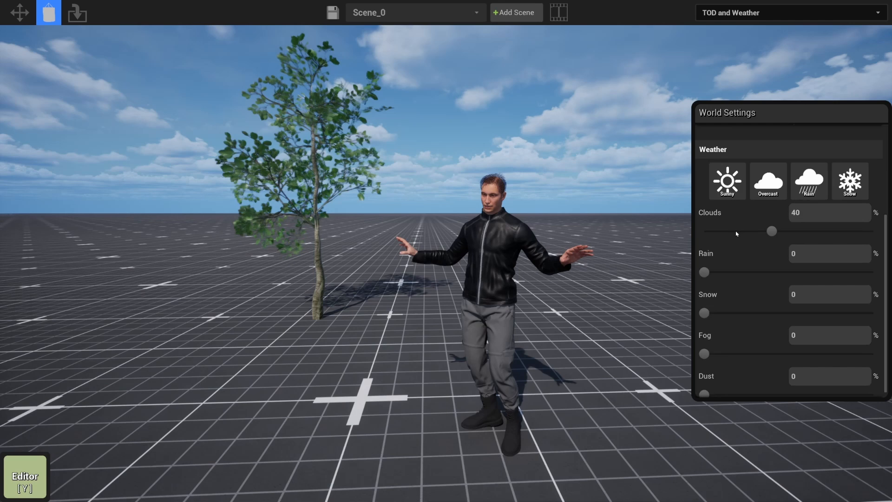
{"action": "mouse_move", "coordinate": [728, 181]}
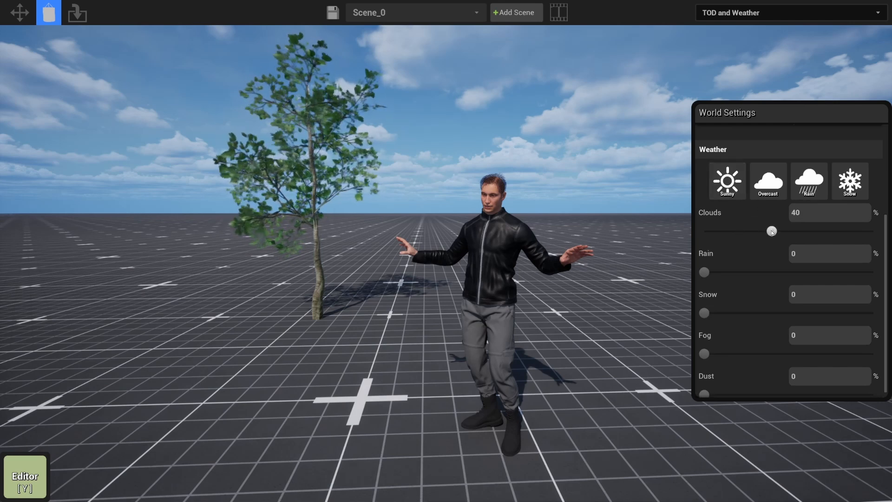
{"action": "left_click_drag", "start_coordinate": [772, 231], "coordinate": [704, 231]}
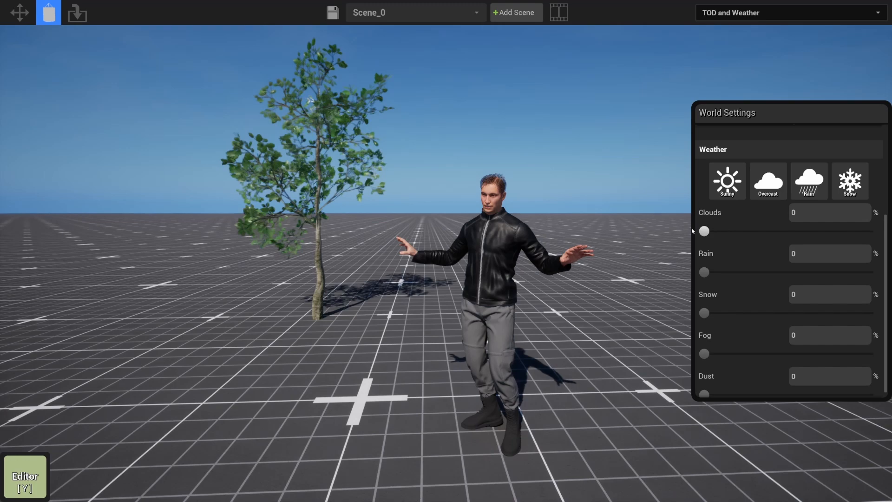
{"action": "left_click_drag", "start_coordinate": [703, 231], "coordinate": [735, 231]}
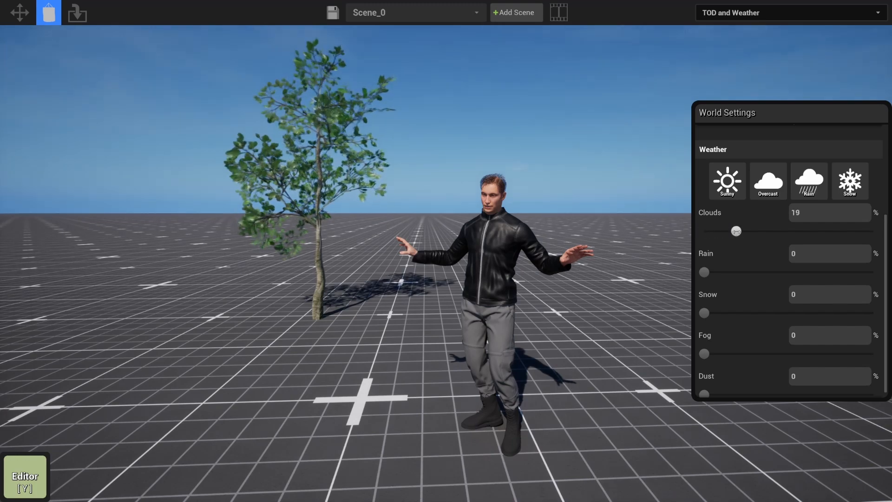
{"action": "left_click_drag", "start_coordinate": [736, 231], "coordinate": [781, 231]}
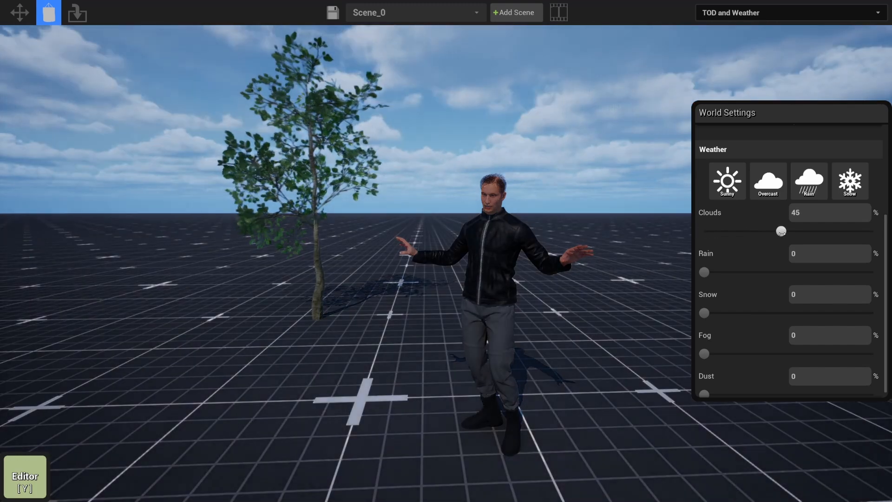
{"action": "left_click_drag", "start_coordinate": [781, 230], "coordinate": [831, 231]}
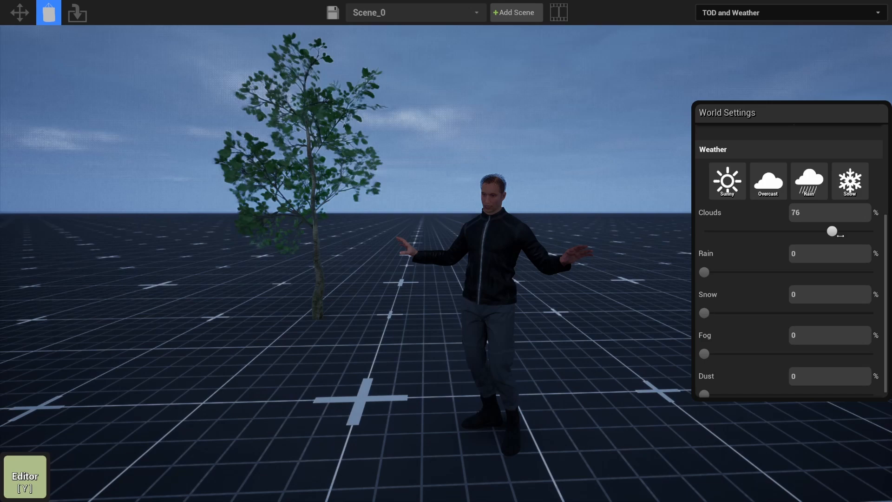
{"action": "left_click_drag", "start_coordinate": [831, 231], "coordinate": [874, 231]}
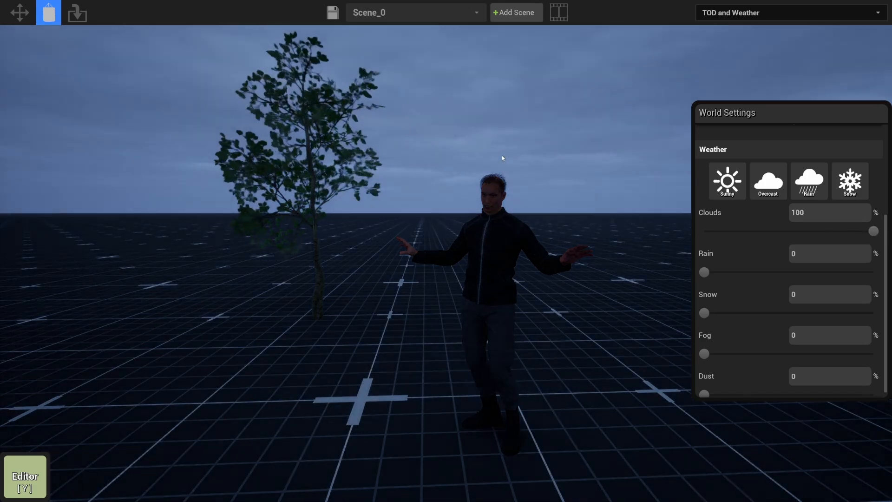
- Reset to the sunny preset, then push clouds, rain and fog to full
{"action": "left_click", "coordinate": [727, 181]}
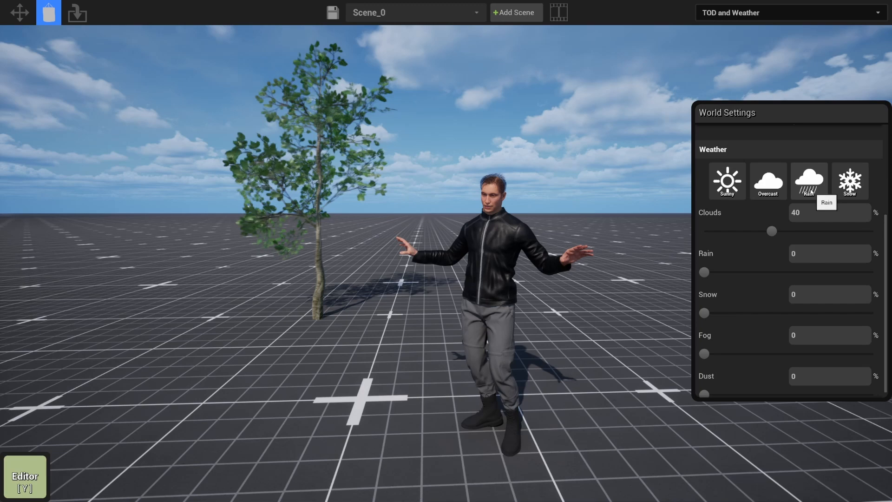
{"action": "left_click_drag", "start_coordinate": [772, 231], "coordinate": [874, 231]}
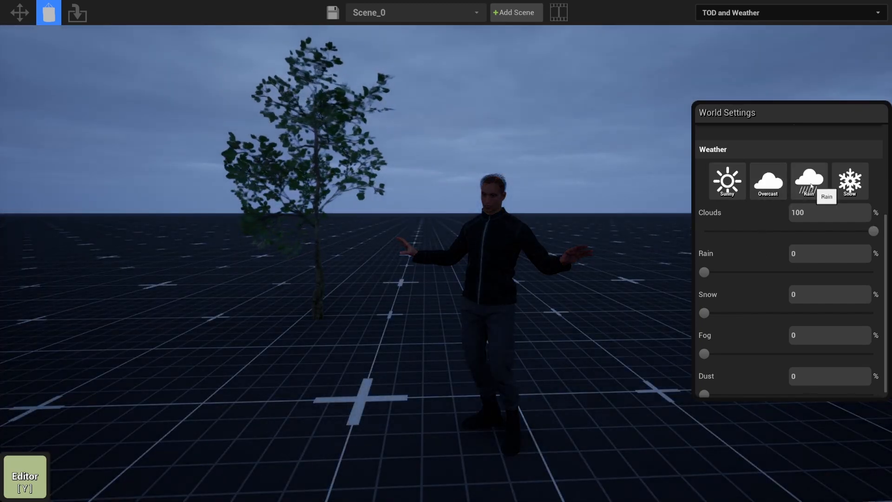
{"action": "left_click", "coordinate": [808, 181]}
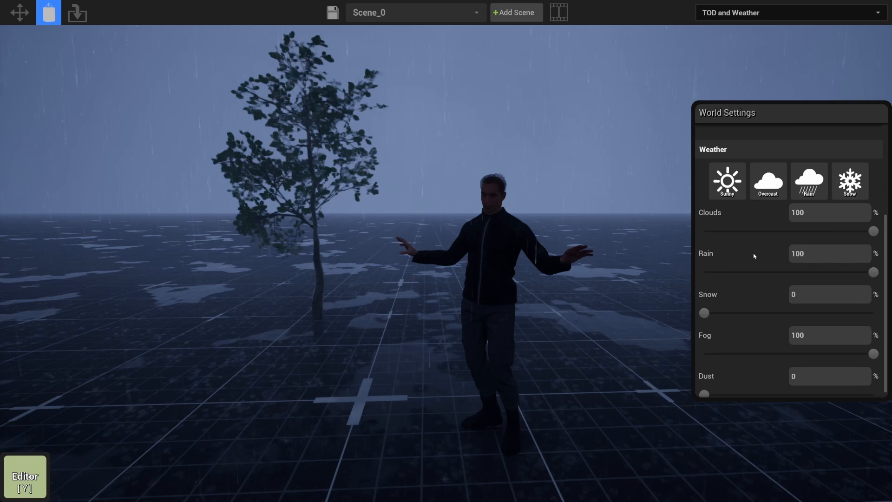
{"action": "left_click", "coordinate": [849, 181]}
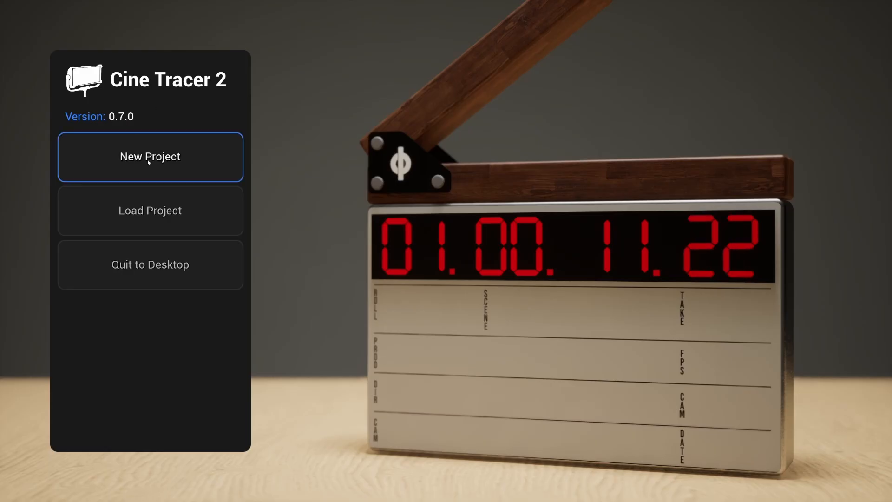
- Create a new Park 1 project named ProjectPark1
{"action": "left_click", "coordinate": [151, 156]}
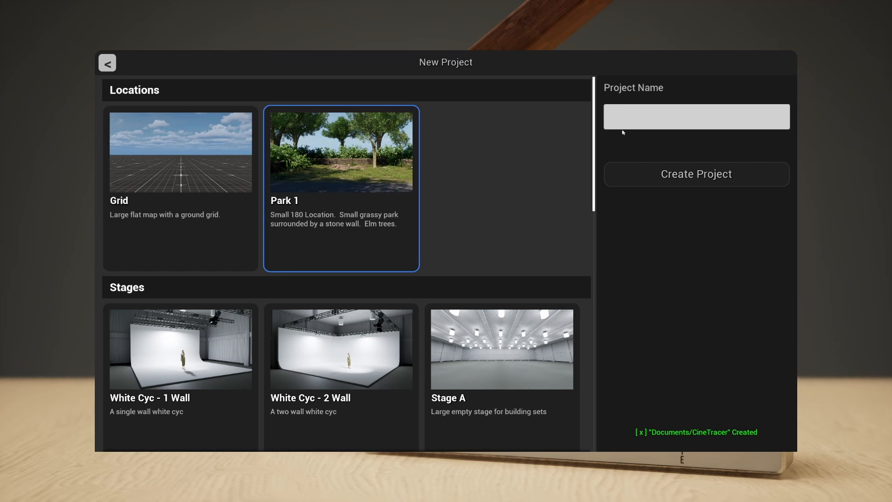
{"action": "type", "text": "ProjectPark1"}
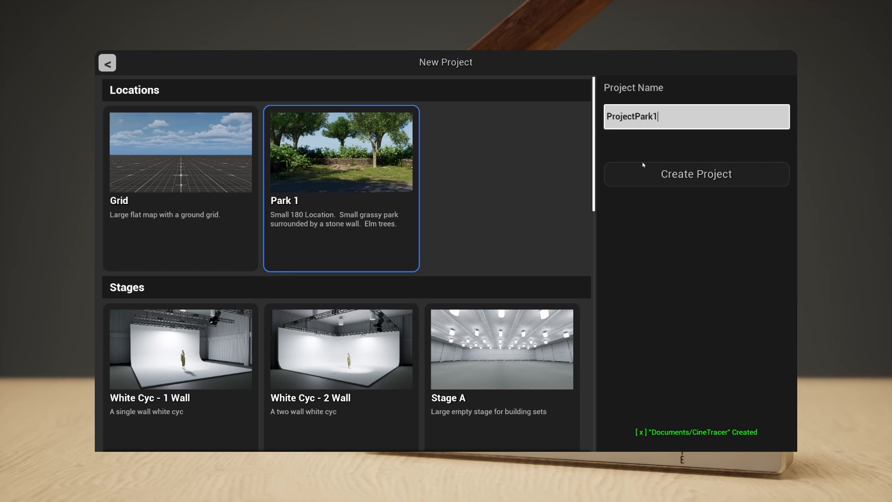
{"action": "left_click", "coordinate": [695, 175]}
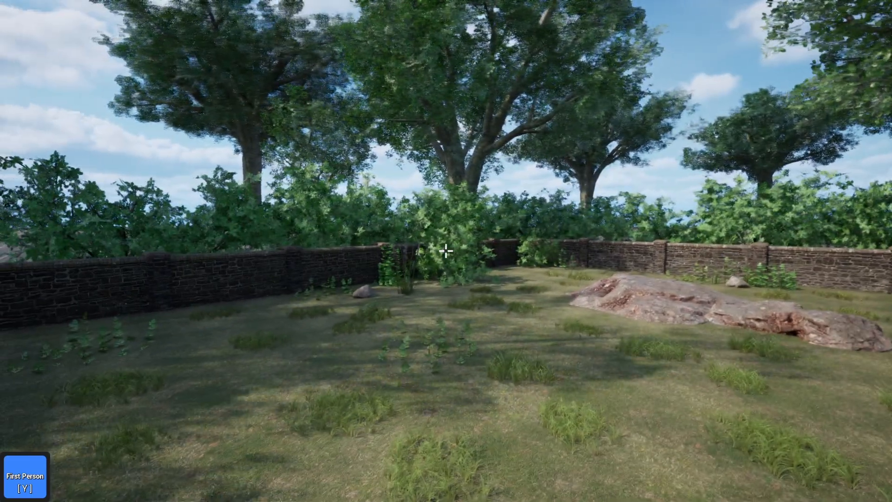
{"action": "mouse_move", "coordinate": [446, 249]}
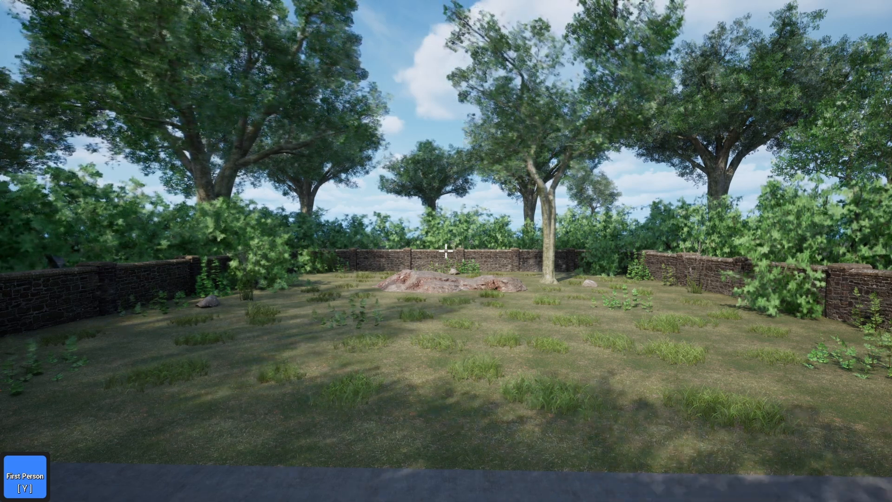
- Switch from first-person walking into Editor mode with Y
{"action": "key", "text": "y"}
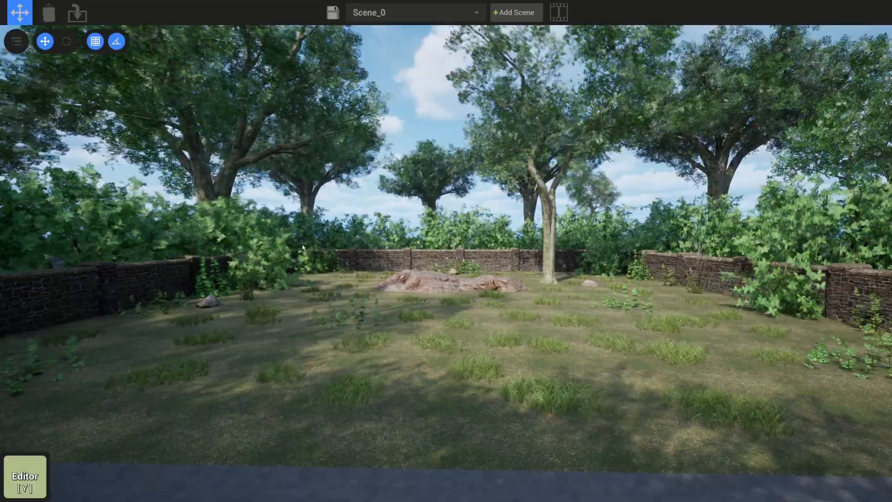
- Place woman and man stand-in actors on the park grass, then select the man
{"action": "key", "text": "Tab"}
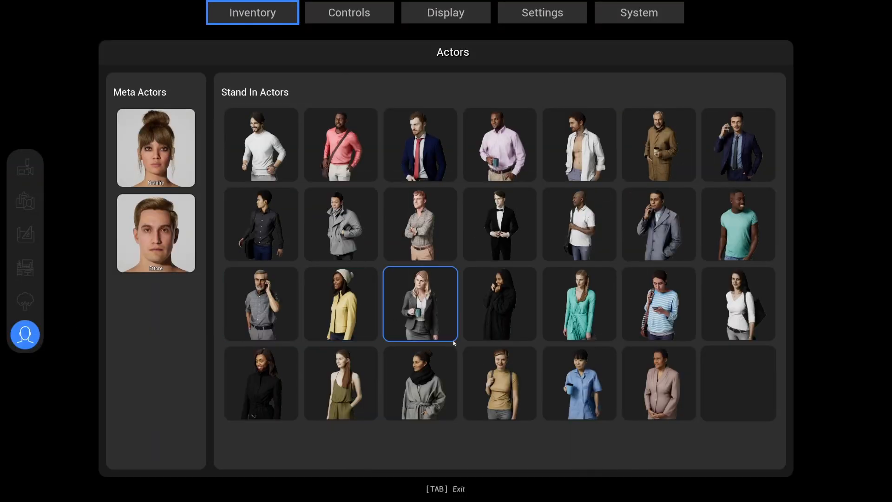
{"action": "key", "text": "tab"}
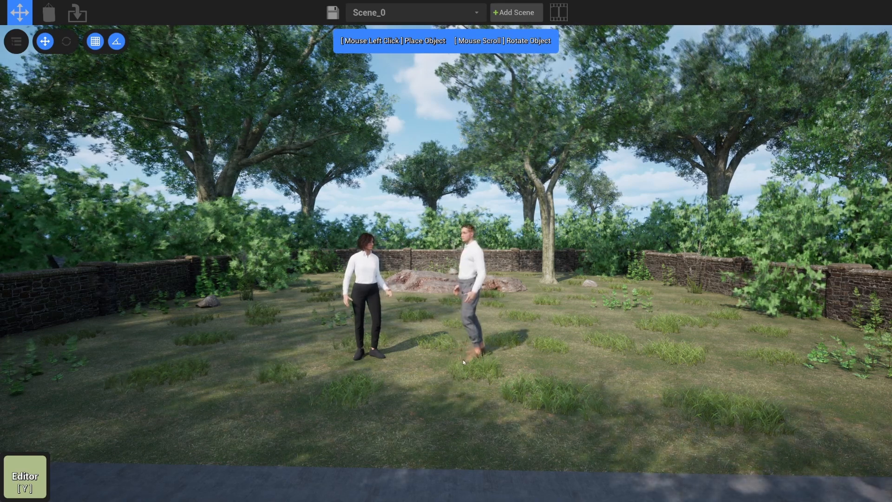
{"action": "left_click", "coordinate": [467, 267]}
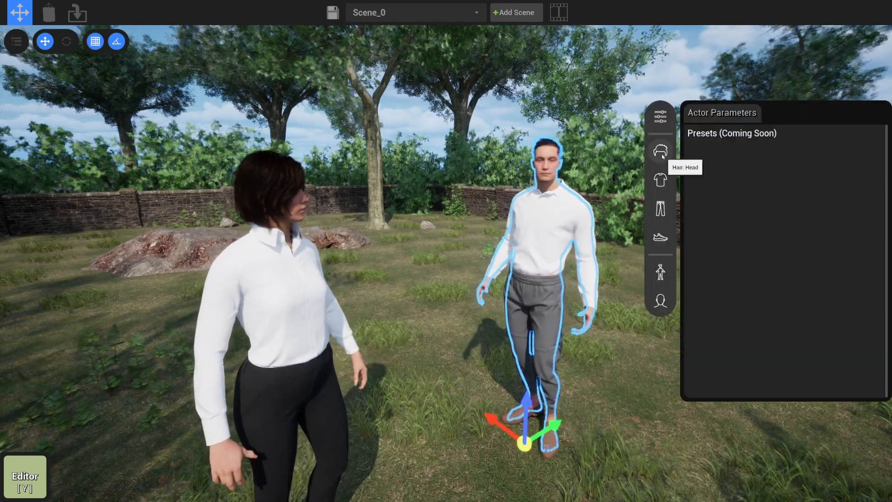
{"action": "left_click", "coordinate": [660, 151]}
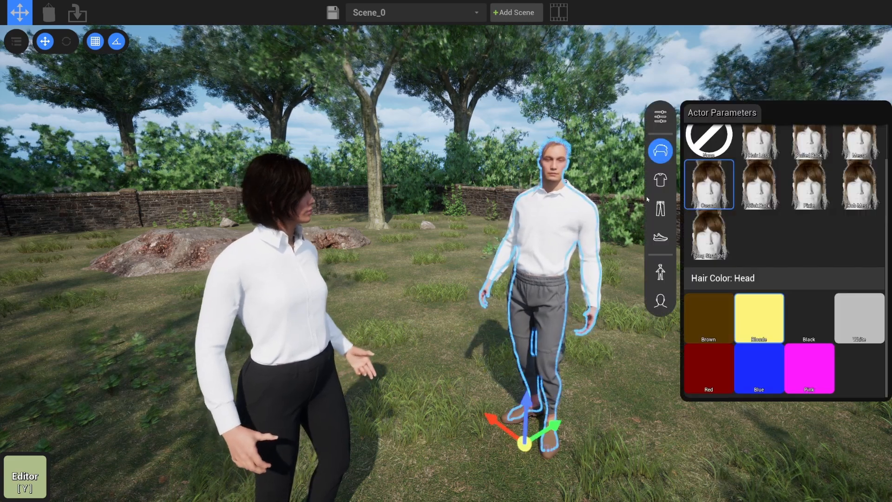
- Dress the man in a T-shirt, jeans and slip-on shoes
{"action": "left_click", "coordinate": [660, 180]}
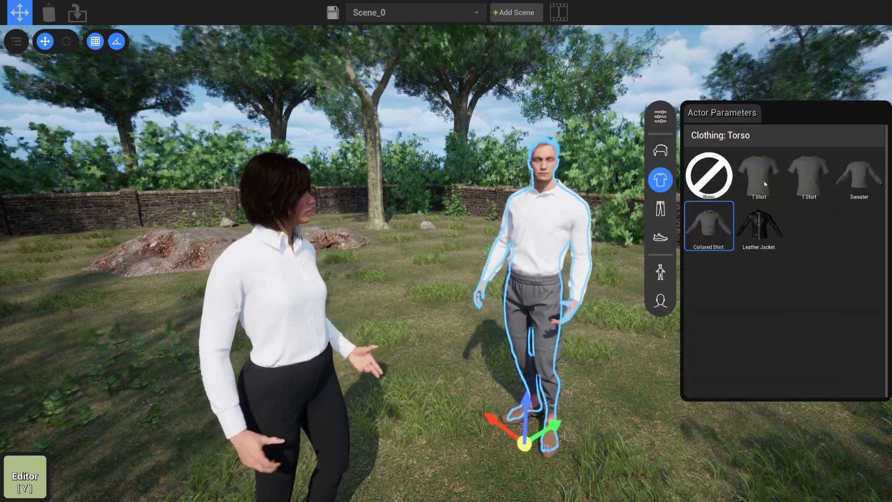
{"action": "left_click", "coordinate": [660, 208]}
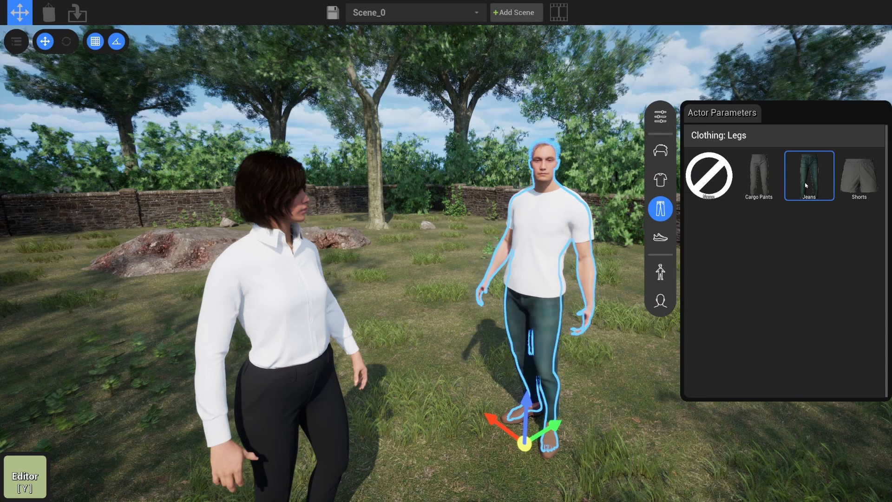
{"action": "left_click", "coordinate": [660, 237]}
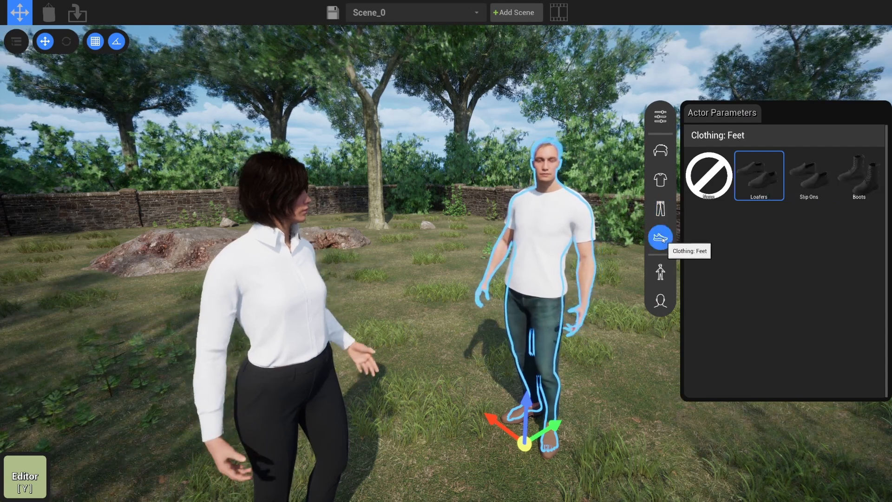
{"action": "left_click", "coordinate": [808, 175]}
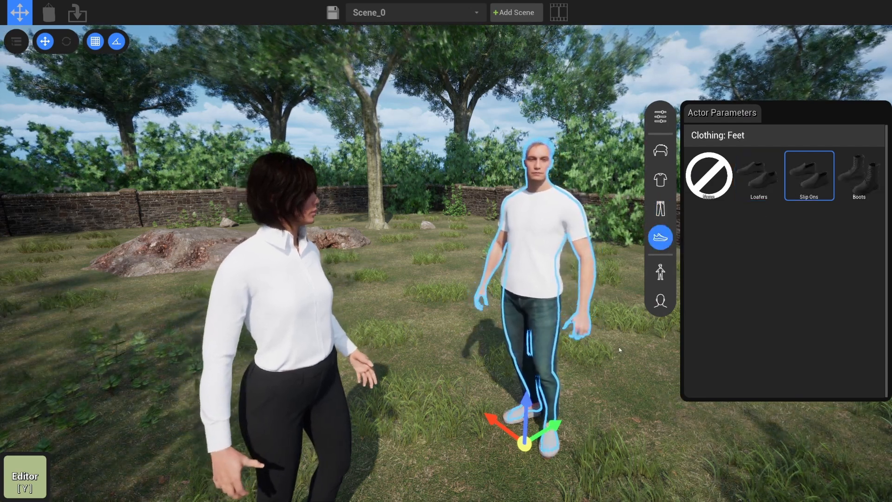
{"action": "left_click", "coordinate": [660, 272]}
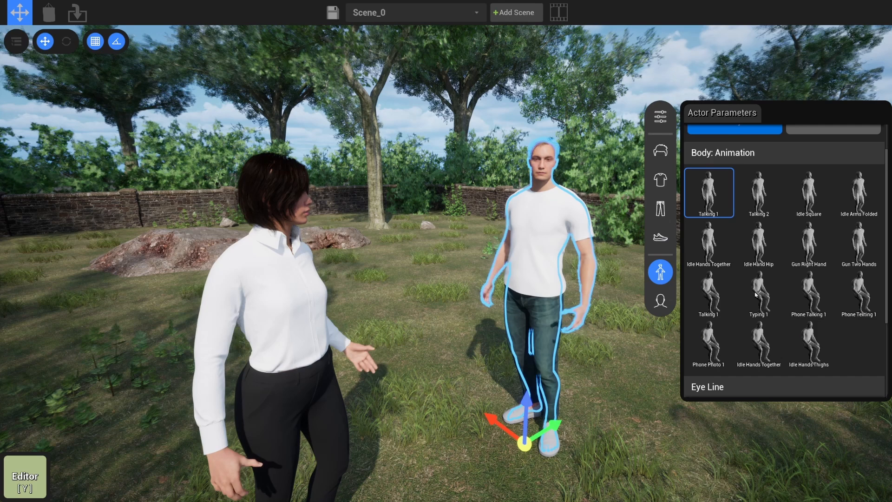
- Pose the man Idle Hand Hip with Talking Neutral face, gaze 43 horizontal, -3 vertical
{"action": "left_click", "coordinate": [758, 241]}
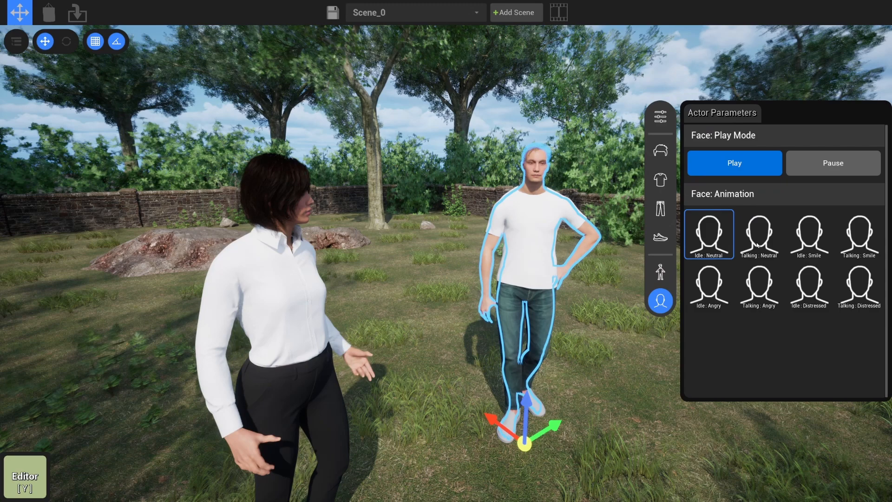
{"action": "left_click", "coordinate": [759, 233]}
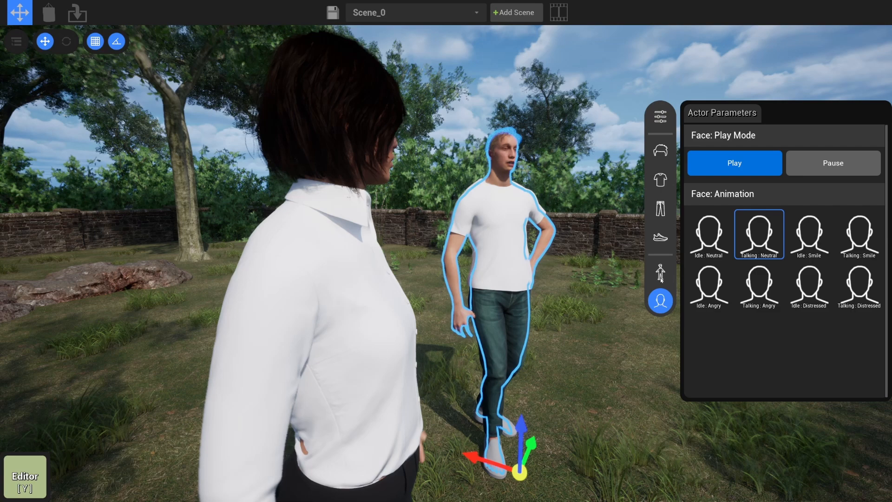
{"action": "left_click", "coordinate": [660, 272]}
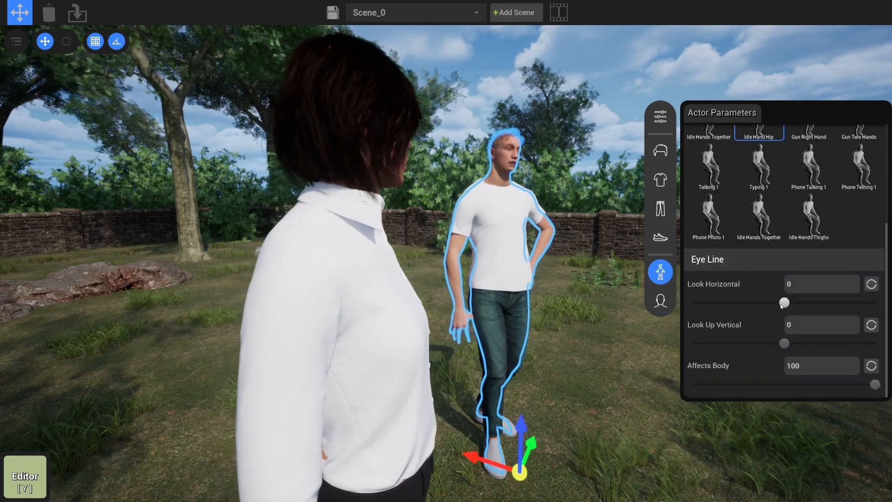
{"action": "left_click_drag", "start_coordinate": [783, 302], "coordinate": [822, 302]}
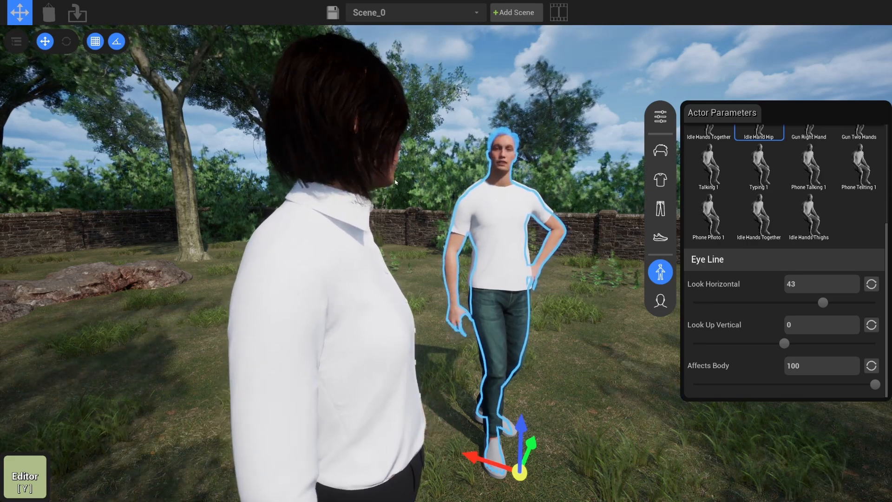
{"action": "left_click_drag", "start_coordinate": [784, 343], "coordinate": [780, 342]}
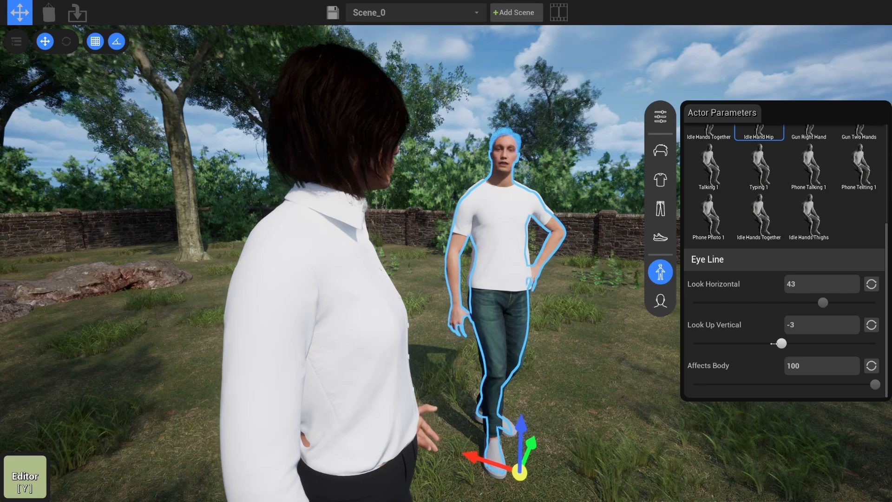
{"action": "left_click_drag", "start_coordinate": [780, 342], "coordinate": [799, 343]}
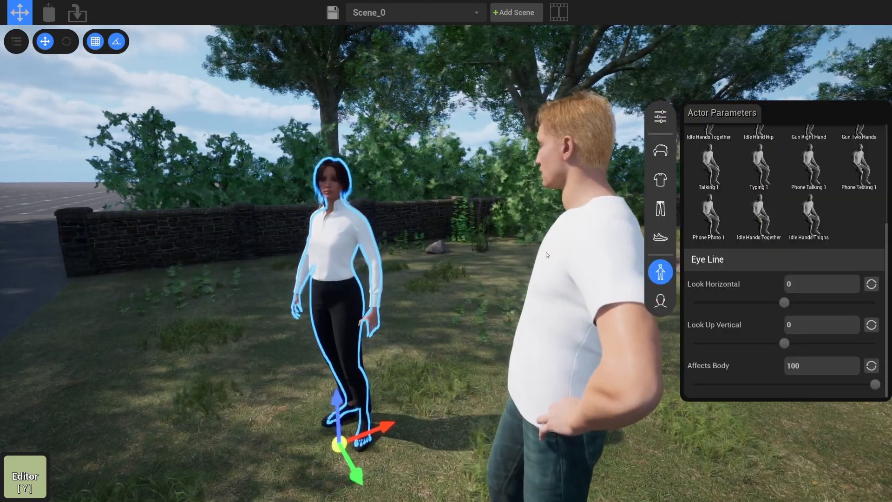
- Give the woman a hair bun, an open shirt and shorts
{"action": "left_click", "coordinate": [659, 150]}
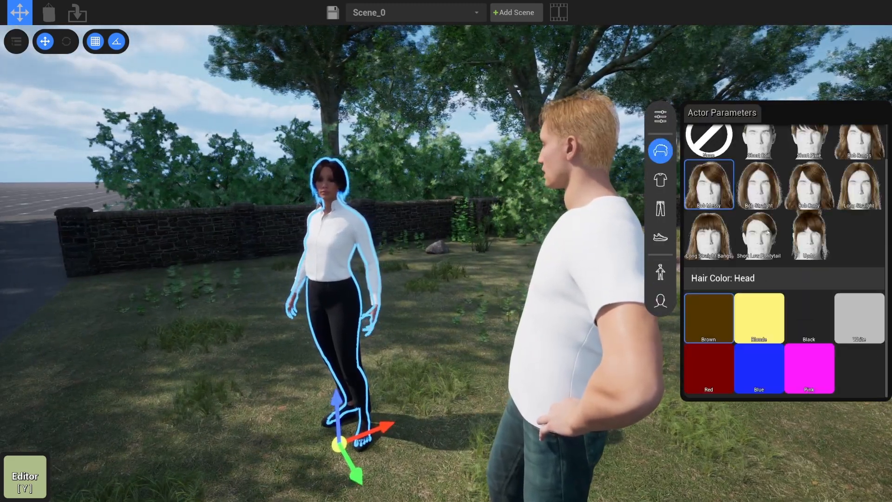
{"action": "left_click", "coordinate": [660, 180]}
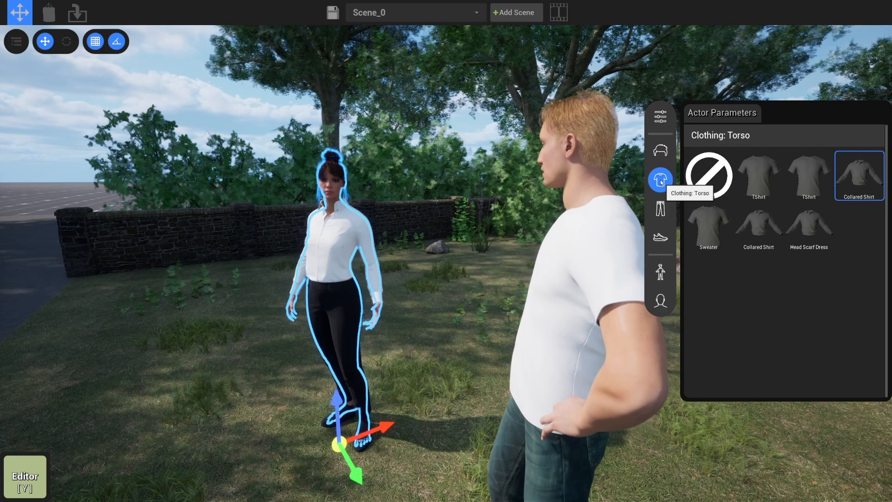
{"action": "left_click", "coordinate": [758, 223]}
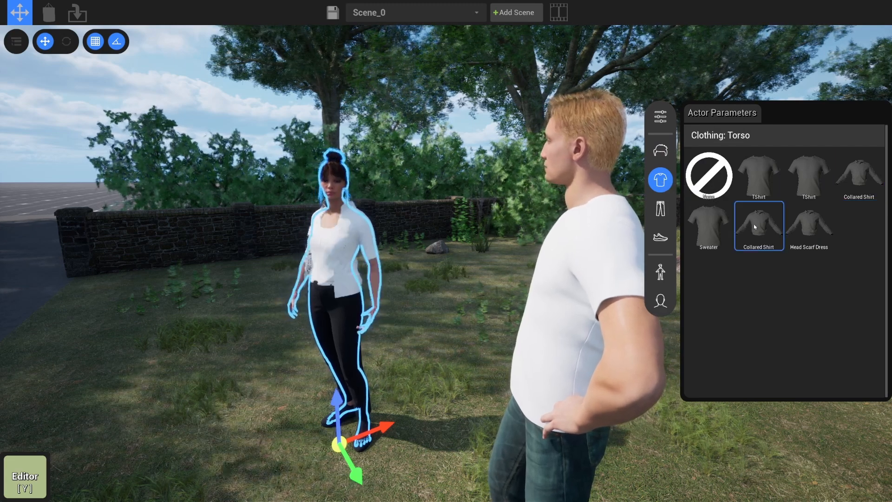
{"action": "left_click", "coordinate": [659, 209]}
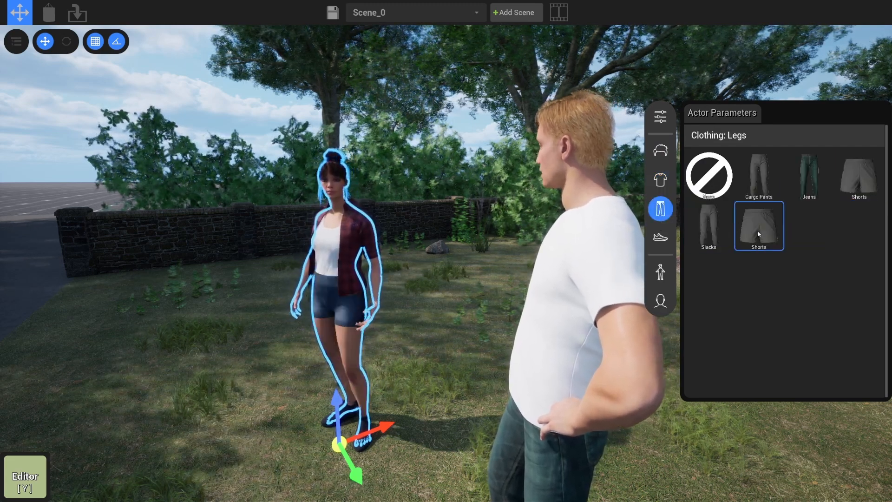
{"action": "mouse_move", "coordinate": [660, 237]}
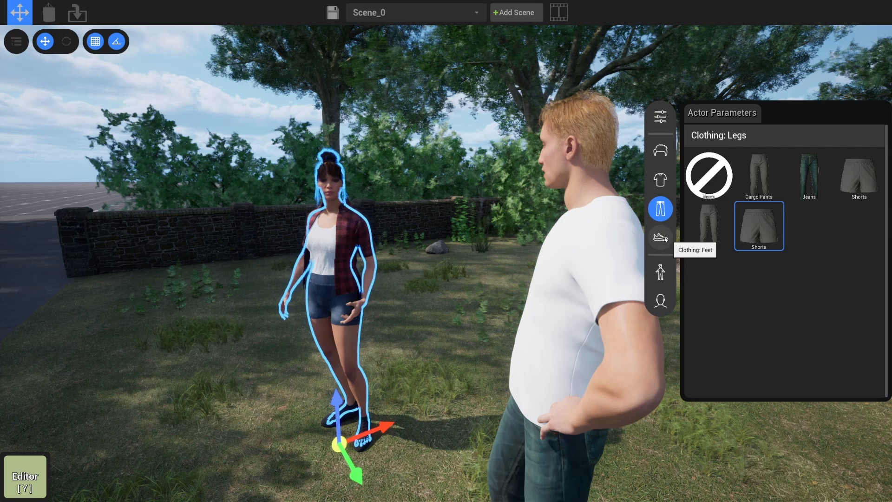
- Pose the woman Idle Arms Folded with gaze at -30 horizontal, -19 vertical
{"action": "left_click", "coordinate": [660, 272]}
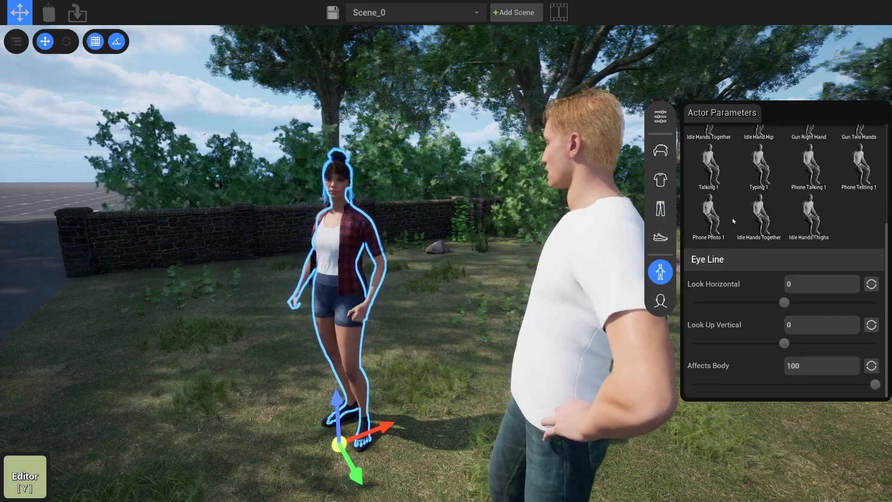
{"action": "left_click", "coordinate": [708, 205]}
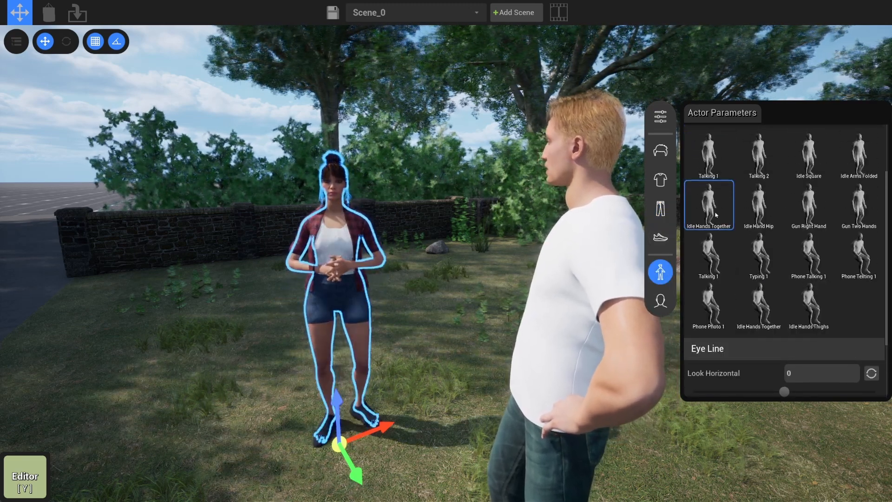
{"action": "left_click", "coordinate": [758, 204]}
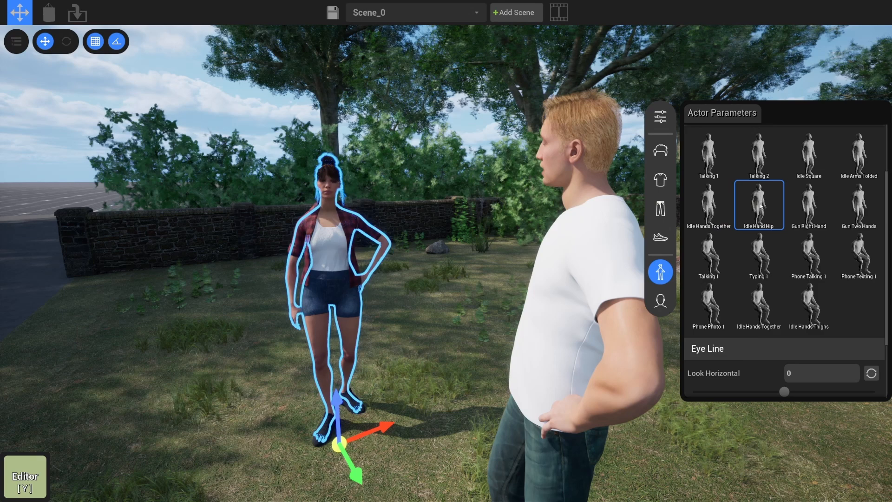
{"action": "left_click", "coordinate": [860, 154]}
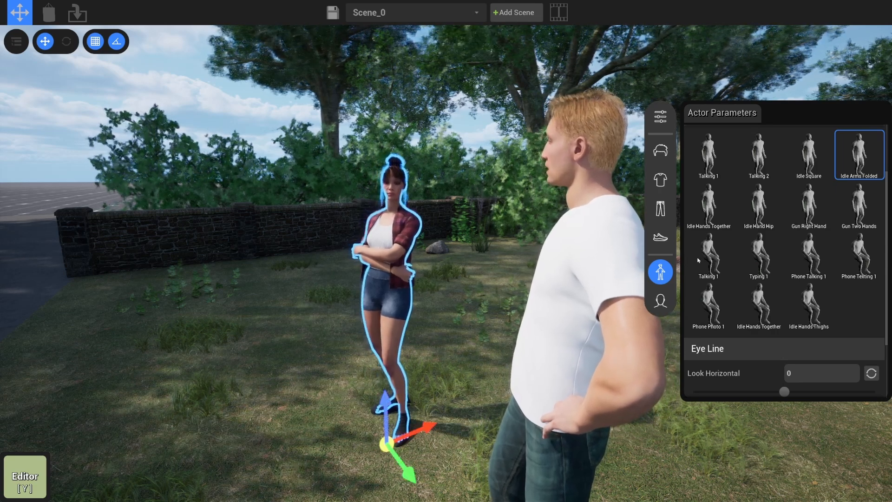
{"action": "left_click_drag", "start_coordinate": [783, 392], "coordinate": [756, 302]}
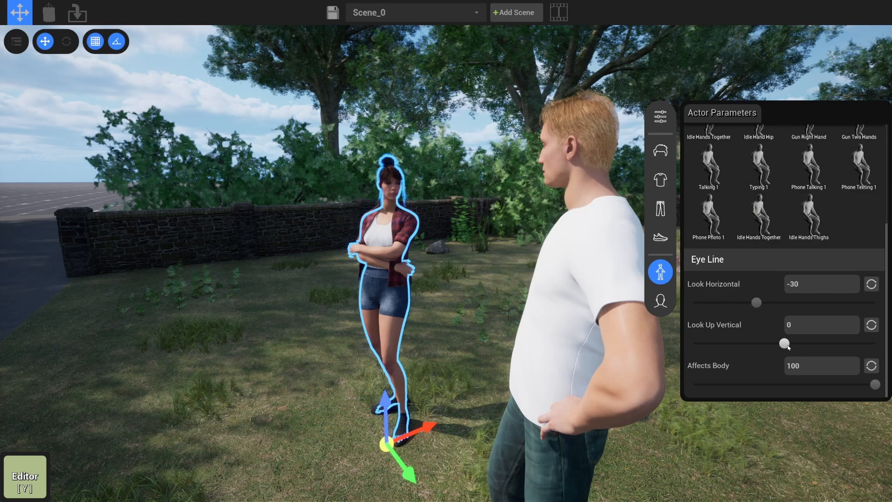
{"action": "left_click_drag", "start_coordinate": [786, 343], "coordinate": [767, 343]}
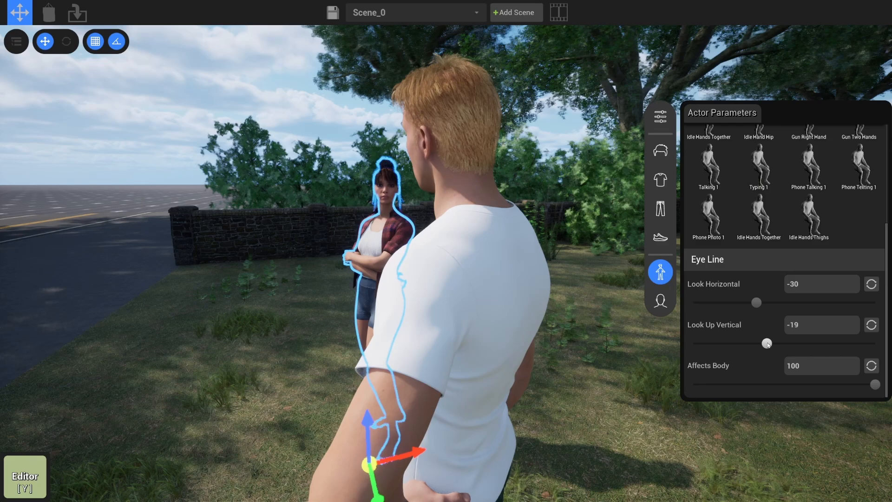
{"action": "left_click_drag", "start_coordinate": [767, 343], "coordinate": [790, 343]}
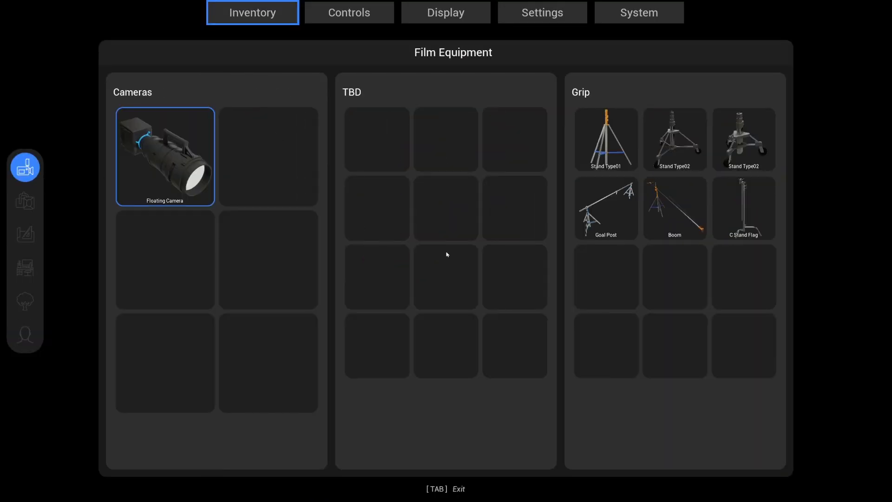
- Pilot the camera, focus on the woman, and set iris 4, ND .3 and 35 mm
{"action": "key", "text": "Tab"}
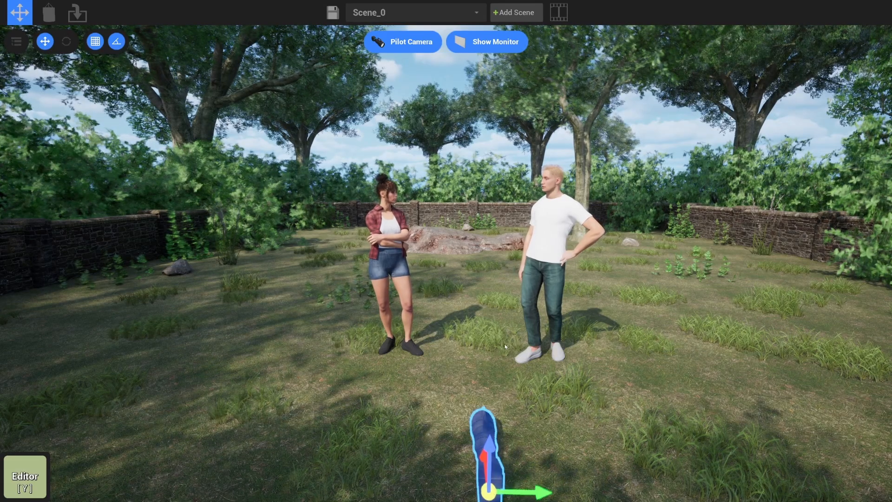
{"action": "left_click", "coordinate": [402, 41]}
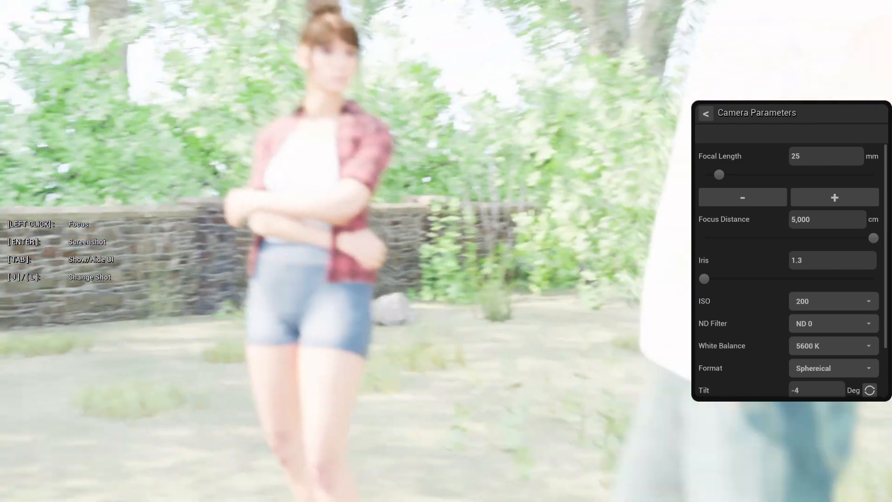
{"action": "left_click", "coordinate": [873, 390]}
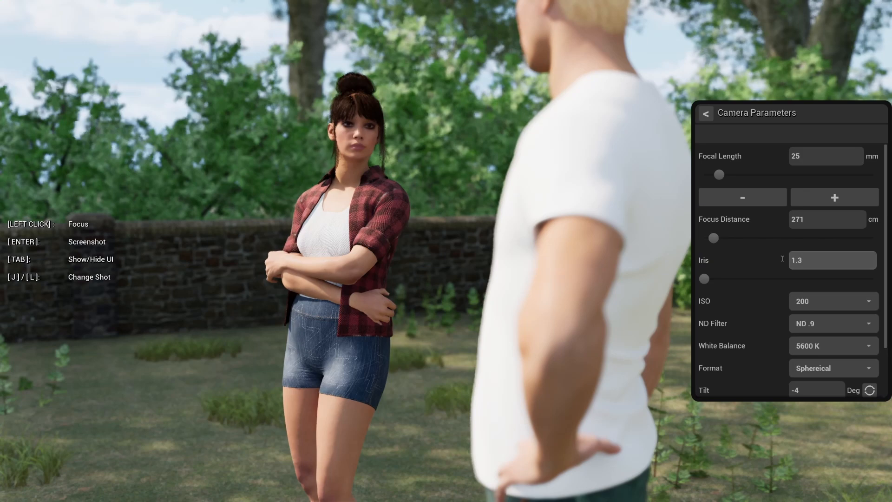
{"action": "left_click_drag", "start_coordinate": [704, 279], "coordinate": [751, 279]}
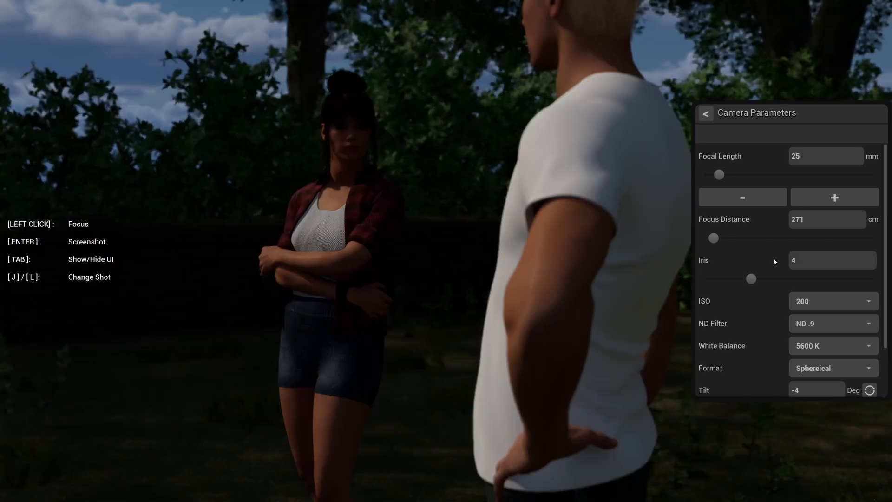
{"action": "left_click", "coordinate": [832, 324]}
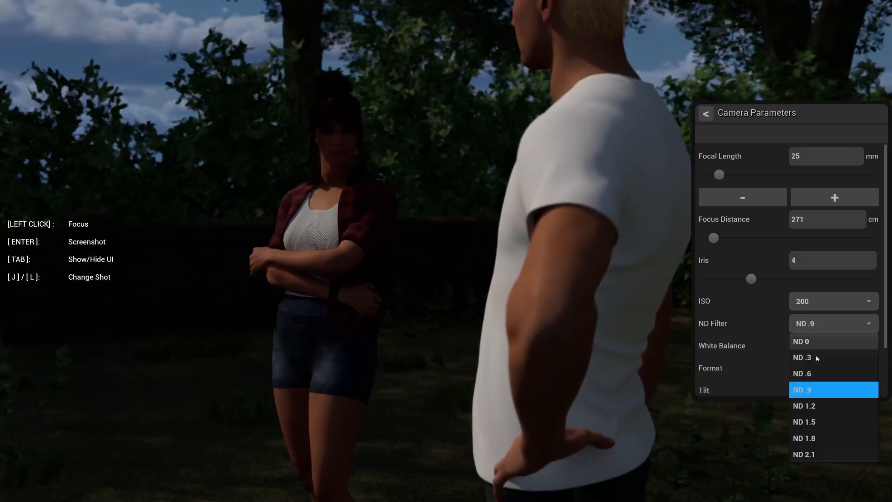
{"action": "left_click", "coordinate": [802, 358]}
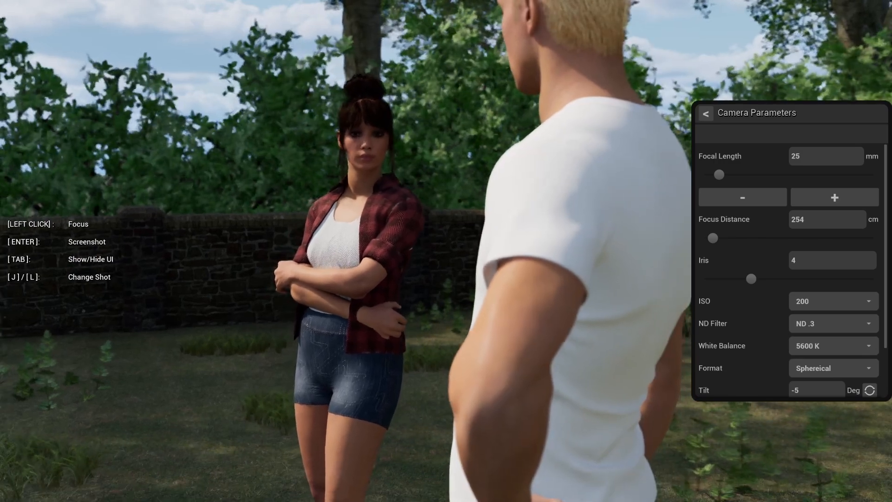
{"action": "left_click", "coordinate": [834, 197]}
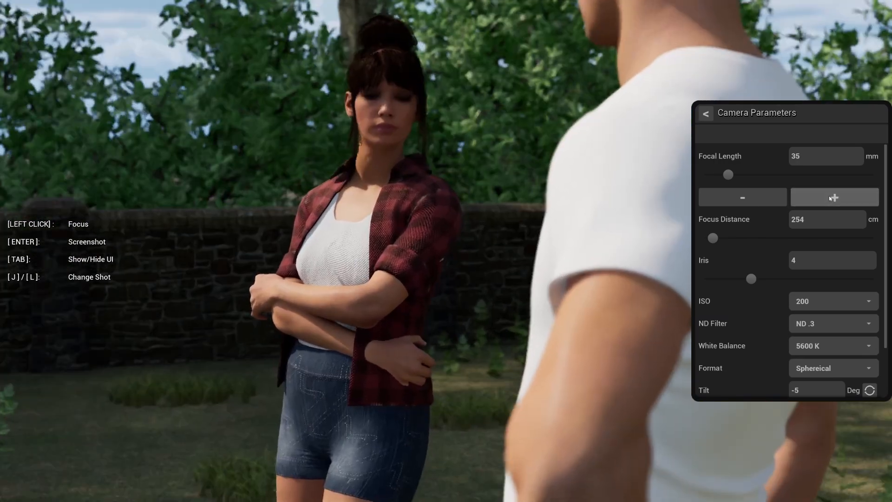
{"action": "left_click", "coordinate": [834, 197]}
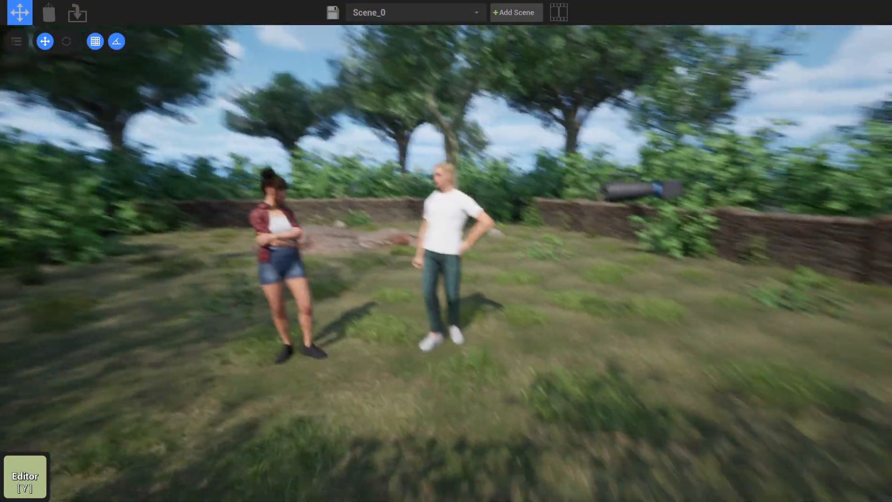
- Add a new scene and raise the man's Look Horizontal to 51 toward the woman
{"action": "left_click", "coordinate": [558, 13]}
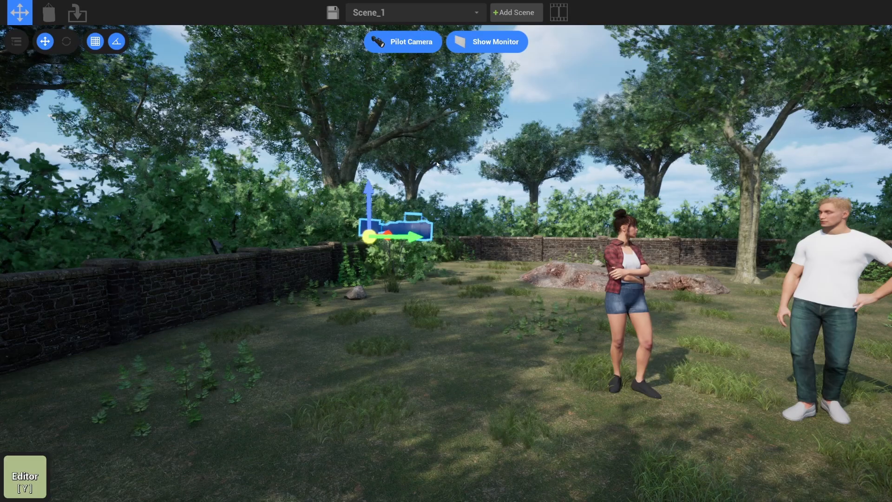
{"action": "left_click", "coordinate": [487, 41]}
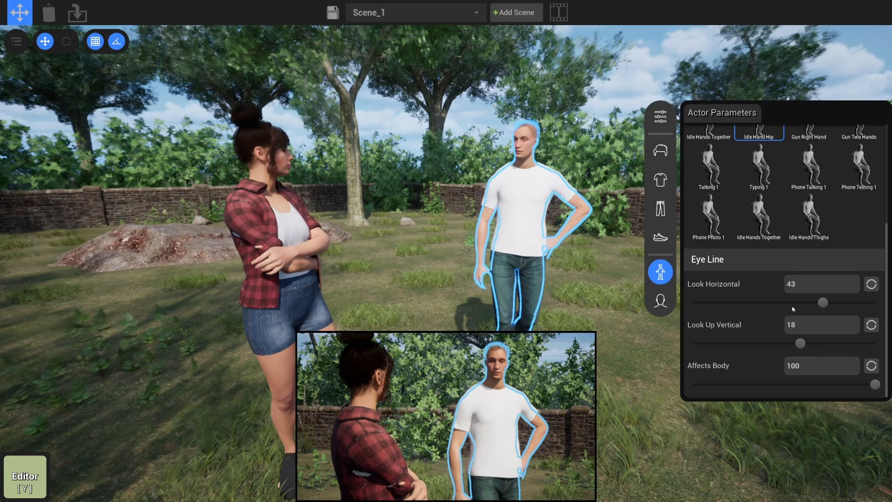
{"action": "left_click_drag", "start_coordinate": [822, 302], "coordinate": [831, 302]}
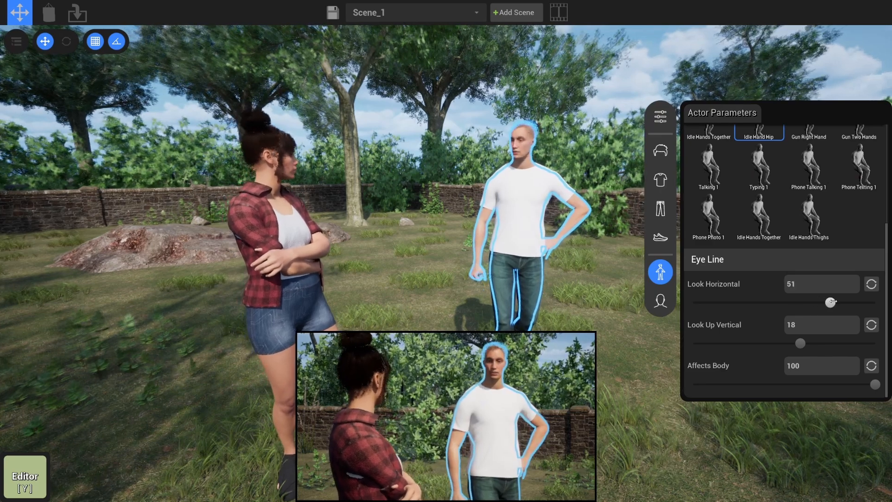
{"action": "left_click_drag", "start_coordinate": [830, 302], "coordinate": [844, 302]}
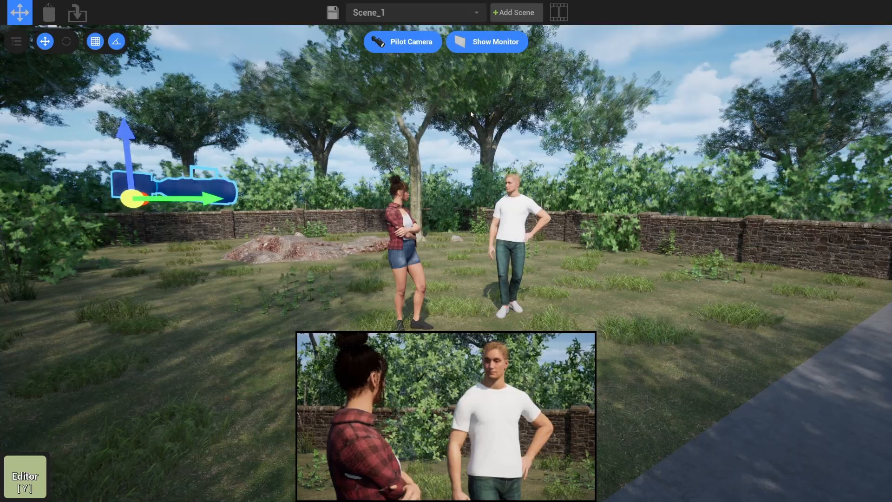
- Pilot the camera to focus on the man, then add a third scene
{"action": "left_click", "coordinate": [403, 41]}
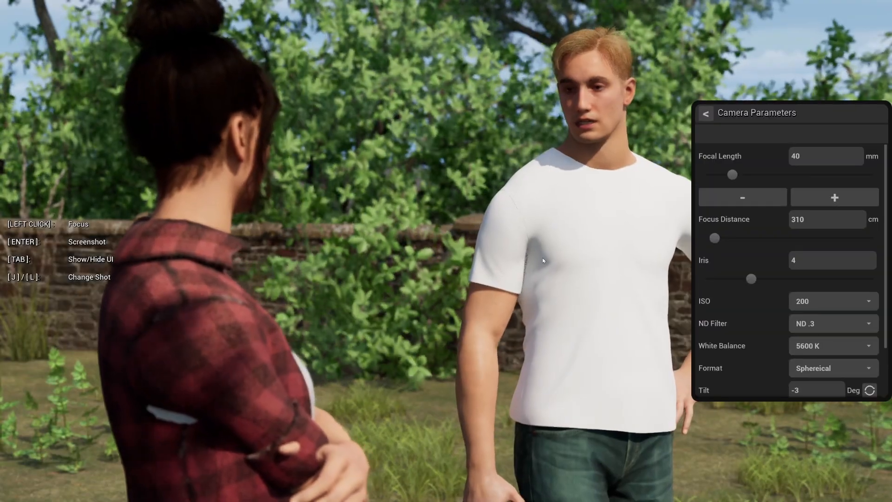
{"action": "left_click", "coordinate": [541, 260]}
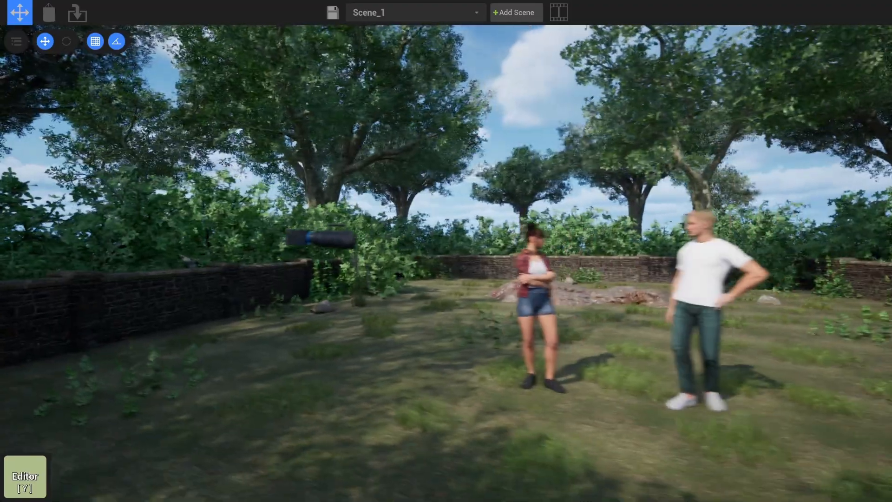
{"action": "left_click", "coordinate": [514, 12]}
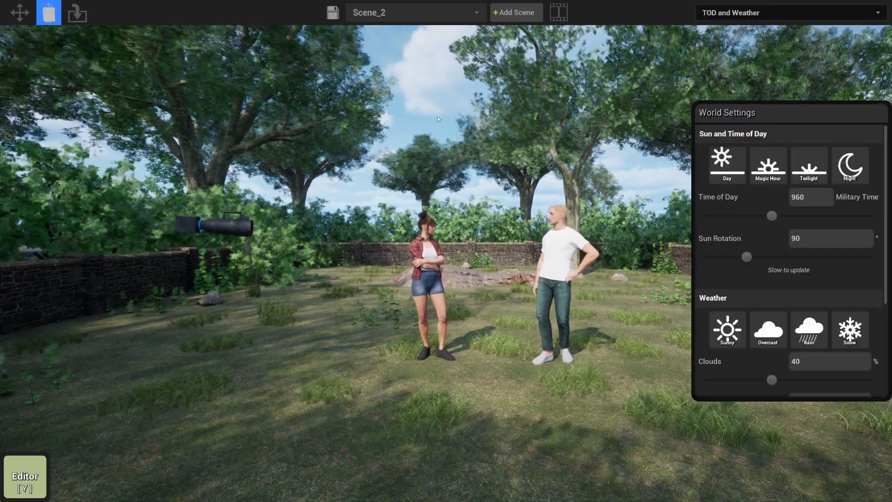
{"action": "mouse_move", "coordinate": [849, 330]}
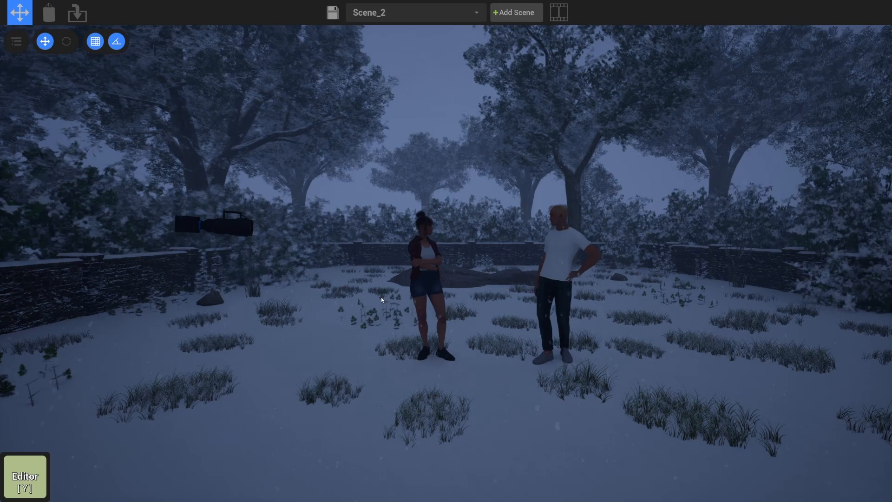
- Open the equipment inventory and close it again
{"action": "key", "text": "Tab"}
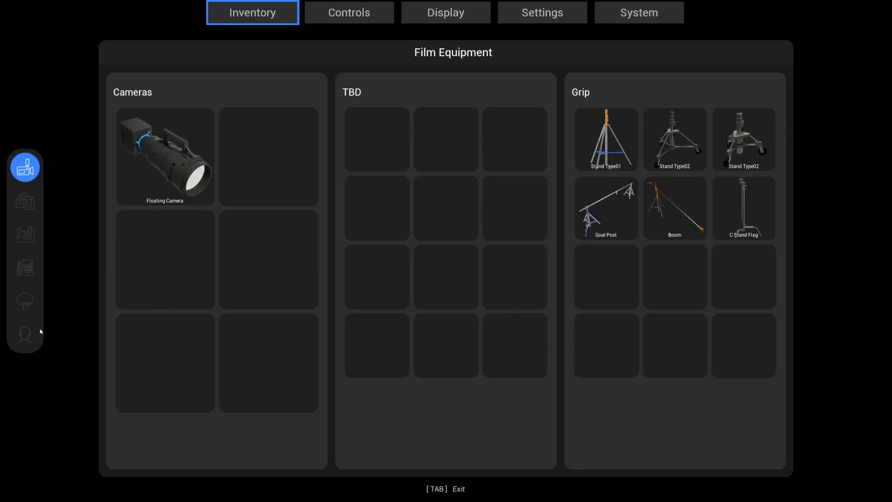
{"action": "key", "text": "Tab"}
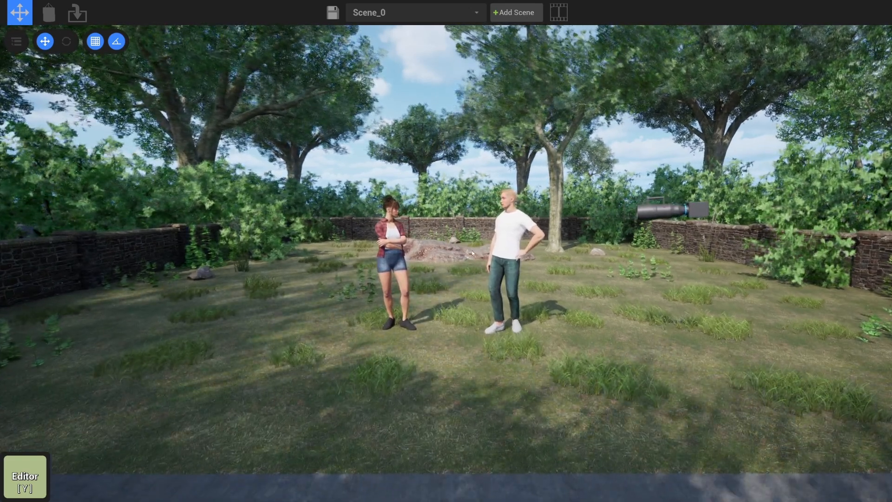
- Browse the foliage bushes in the inventory, then close it to return to the park
{"action": "key", "text": "Tab"}
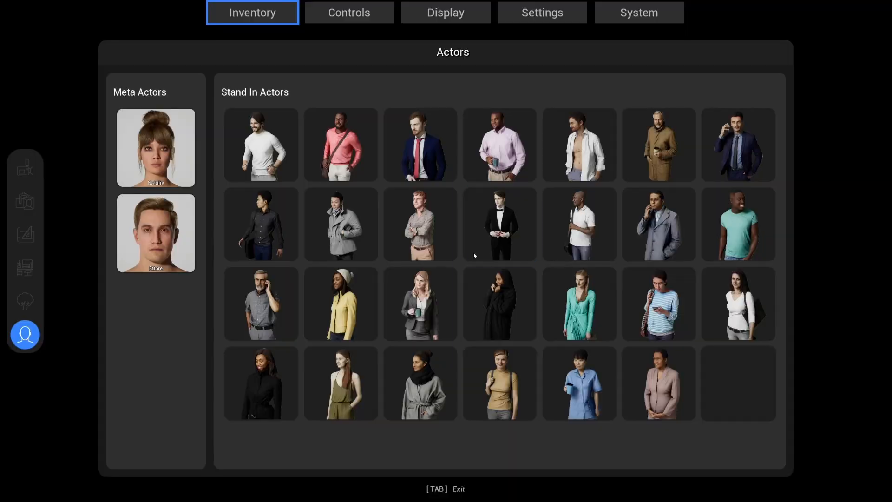
{"action": "left_click", "coordinate": [25, 302]}
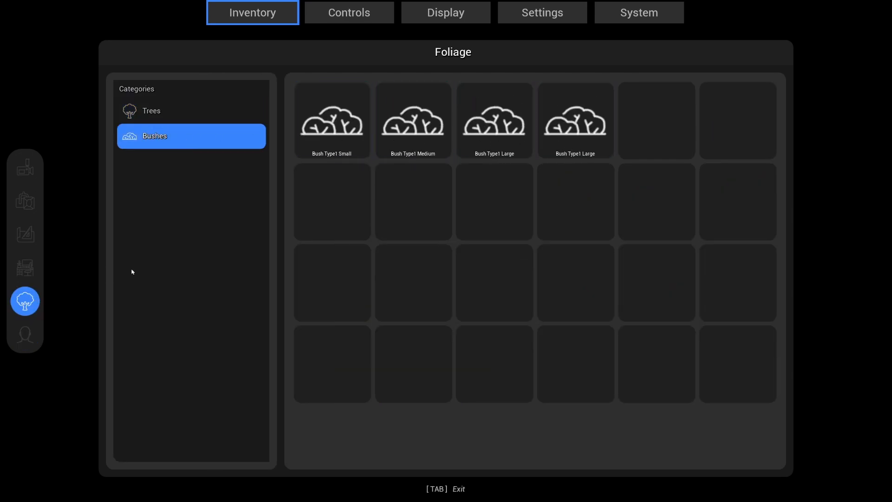
{"action": "key", "text": "Tab"}
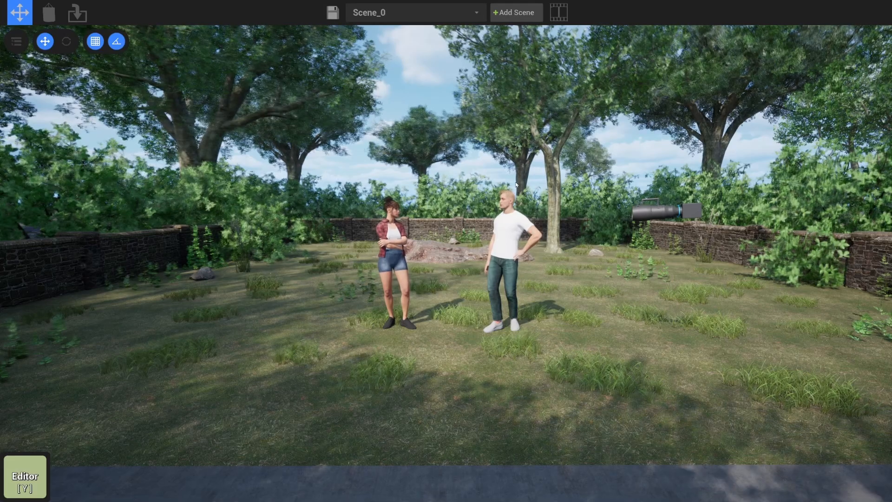